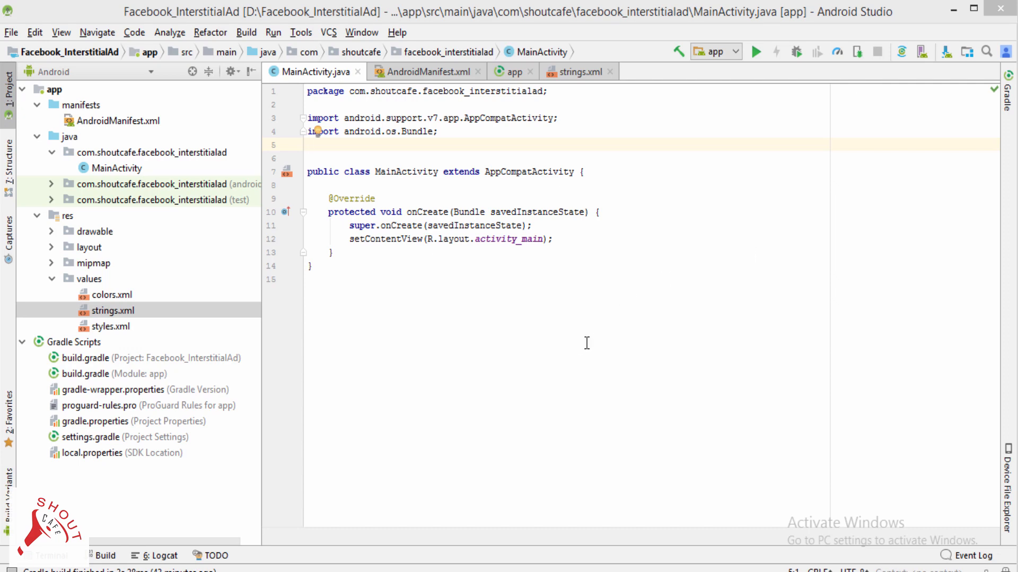
Copy the RecyclerView and Audience Network SDK compile lines from the build.gradle snippet.
{"action": "left_click", "coordinate": [308, 144]}
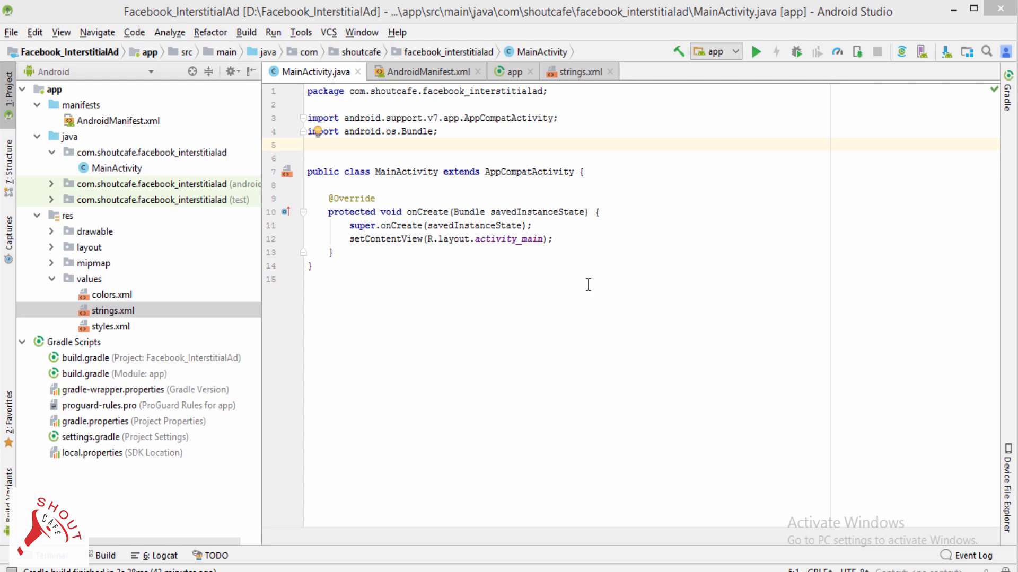
{"action": "left_click", "coordinate": [308, 144]}
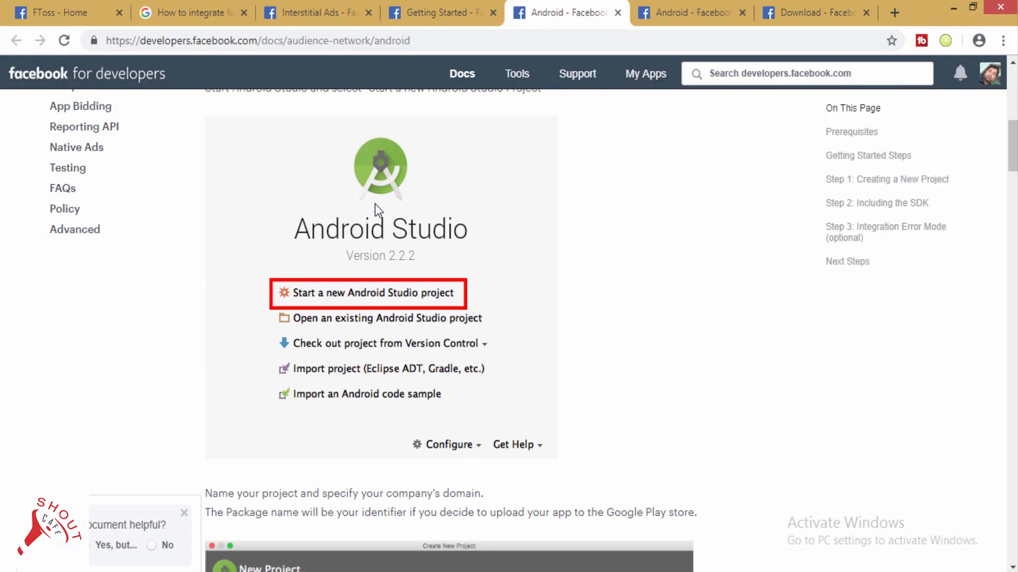
{"action": "scroll", "scroll_direction": "up", "scroll_amount": 3}
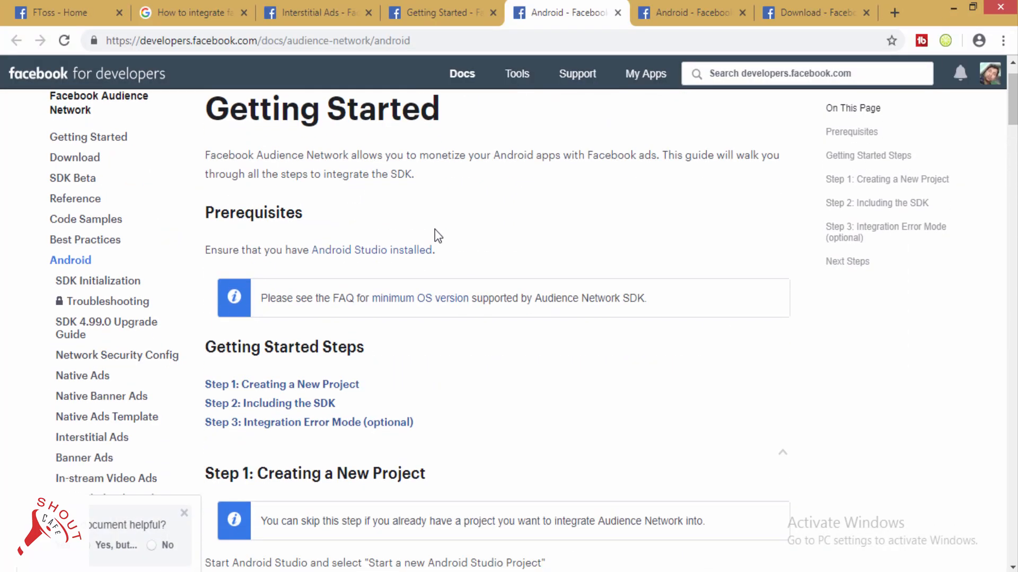
{"action": "scroll", "scroll_direction": "down", "scroll_amount": 3}
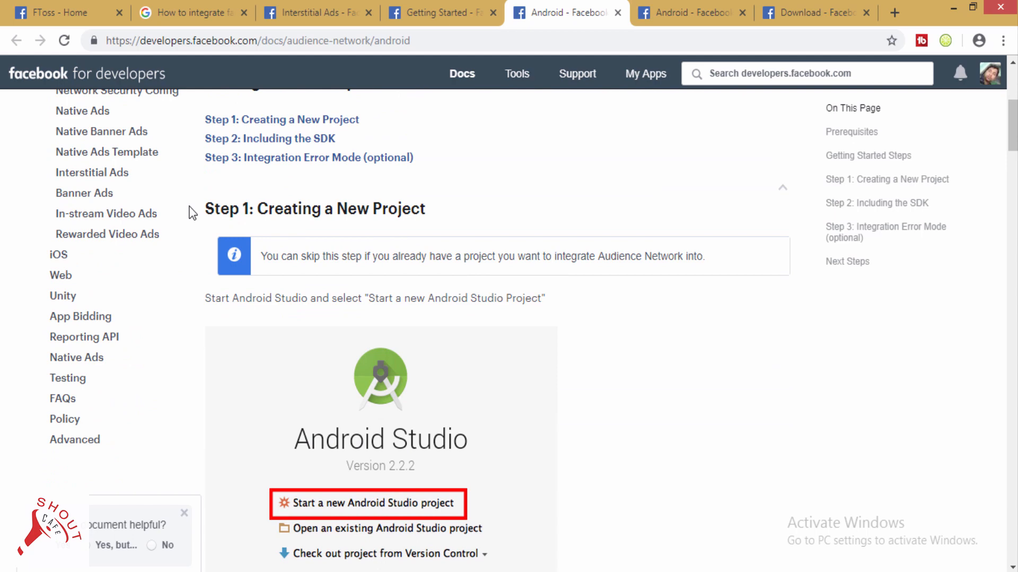
{"action": "scroll", "scroll_direction": "down", "scroll_amount": 3}
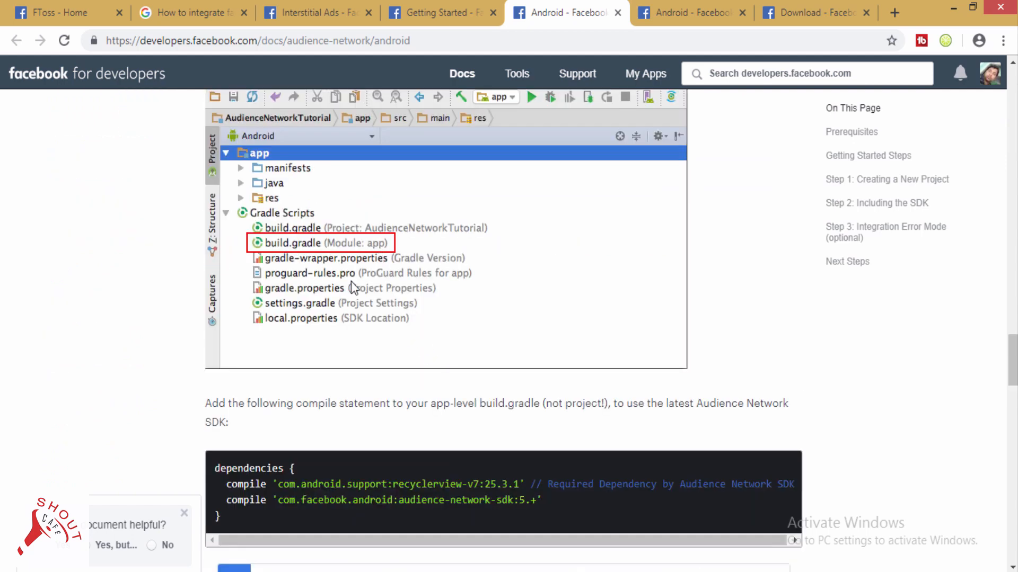
{"action": "right_click", "coordinate": [383, 492]}
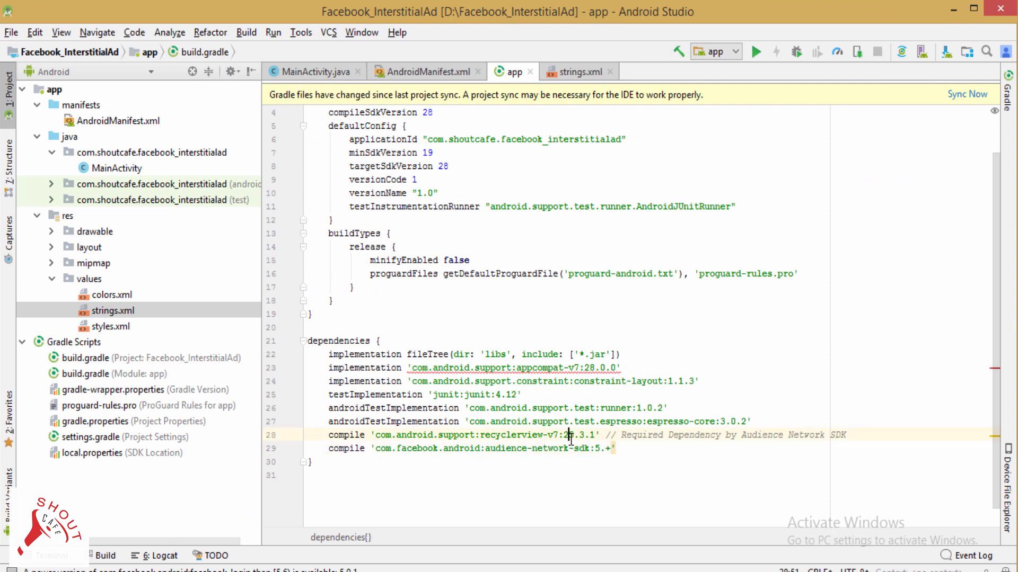
Update recyclerview-v7 to 28.0.0, sync the project, and begin replacing 'compile' with 'implementation'.
{"action": "double_click", "coordinate": [566, 435]}
{"action": "type", "text": "8"}
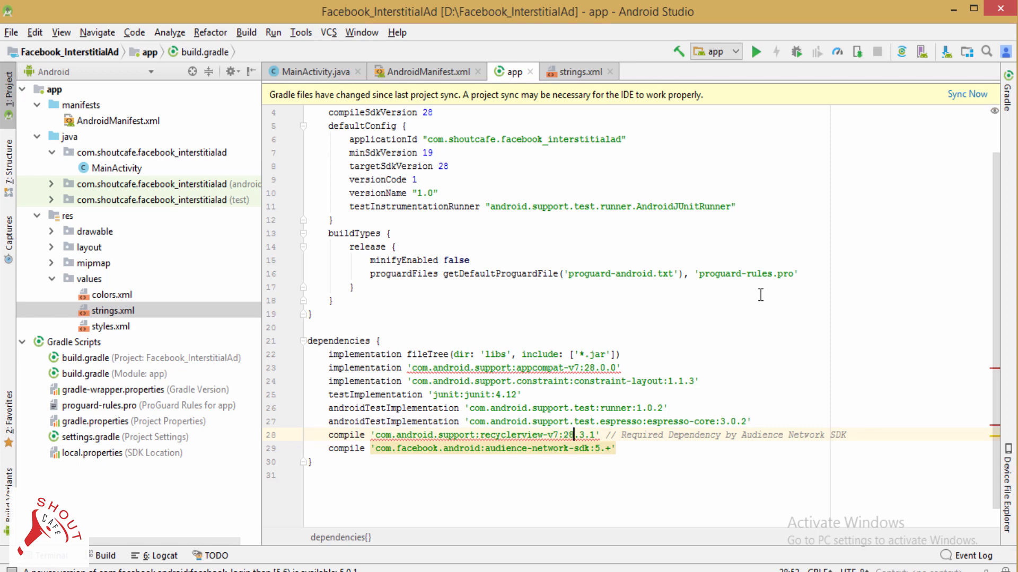
{"action": "mouse_move", "coordinate": [568, 435]}
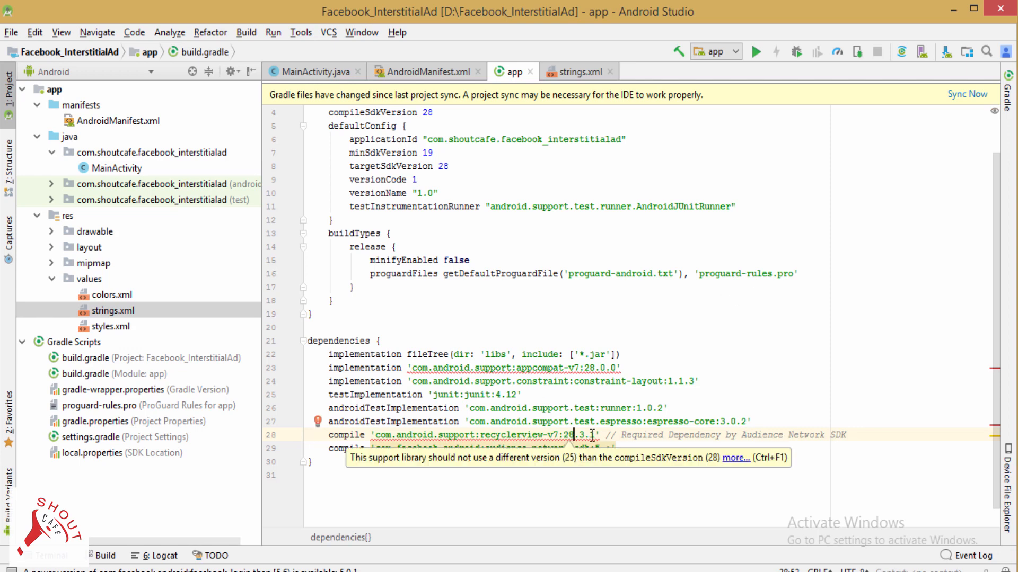
{"action": "mouse_move", "coordinate": [749, 322]}
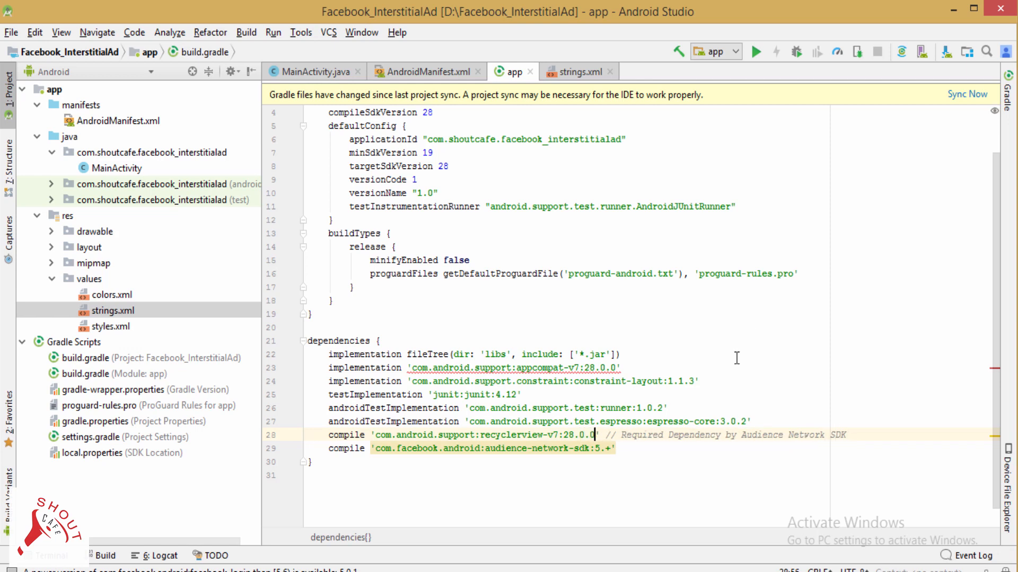
{"action": "left_click", "coordinate": [968, 93]}
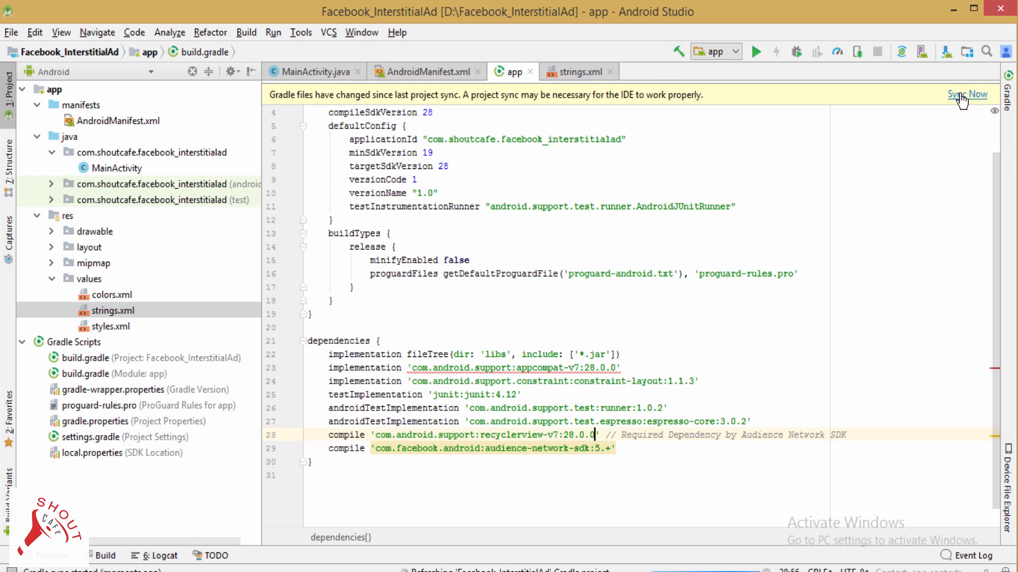
{"action": "left_click", "coordinate": [968, 95]}
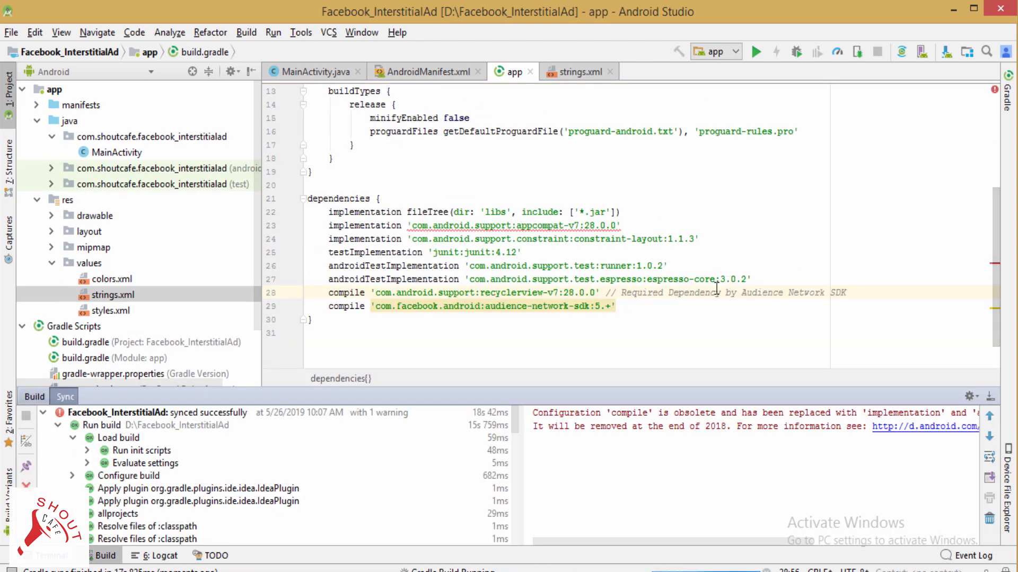
{"action": "double_click", "coordinate": [345, 292]}
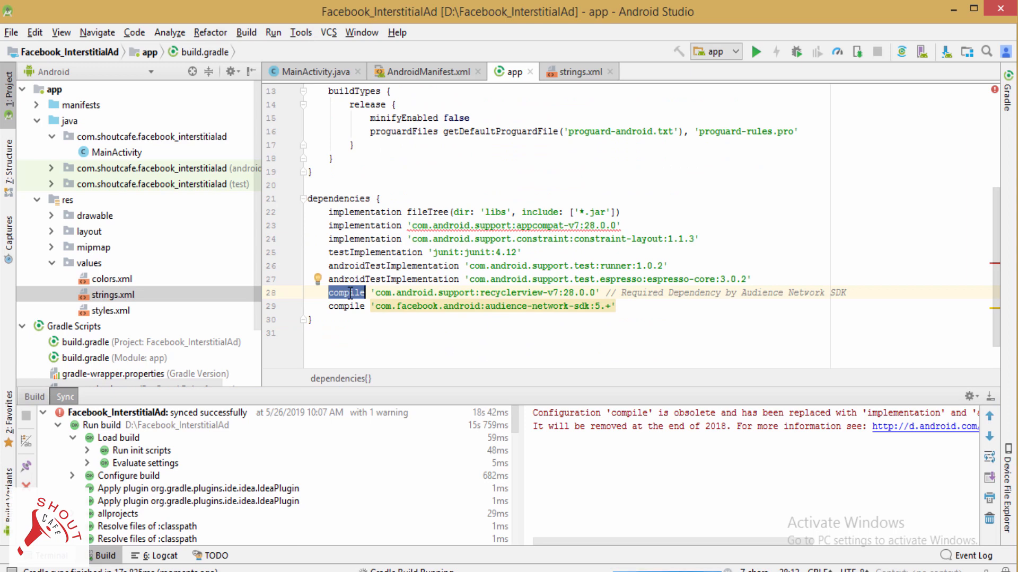
{"action": "type", "text": "in"}
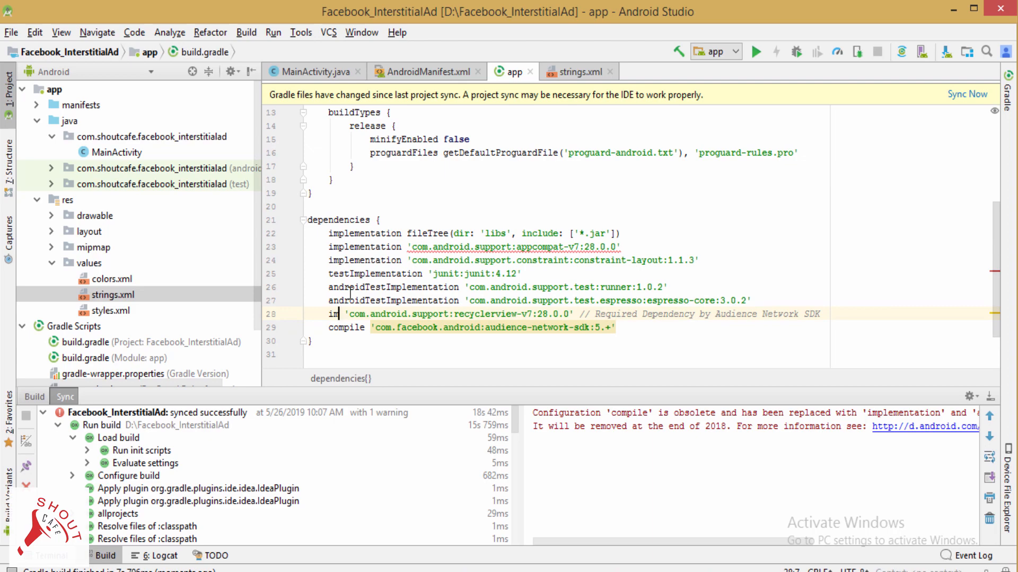
Return to the docs and bring up the Adding Interstitial Ads to your Android app guide.
{"action": "left_click", "coordinate": [565, 11]}
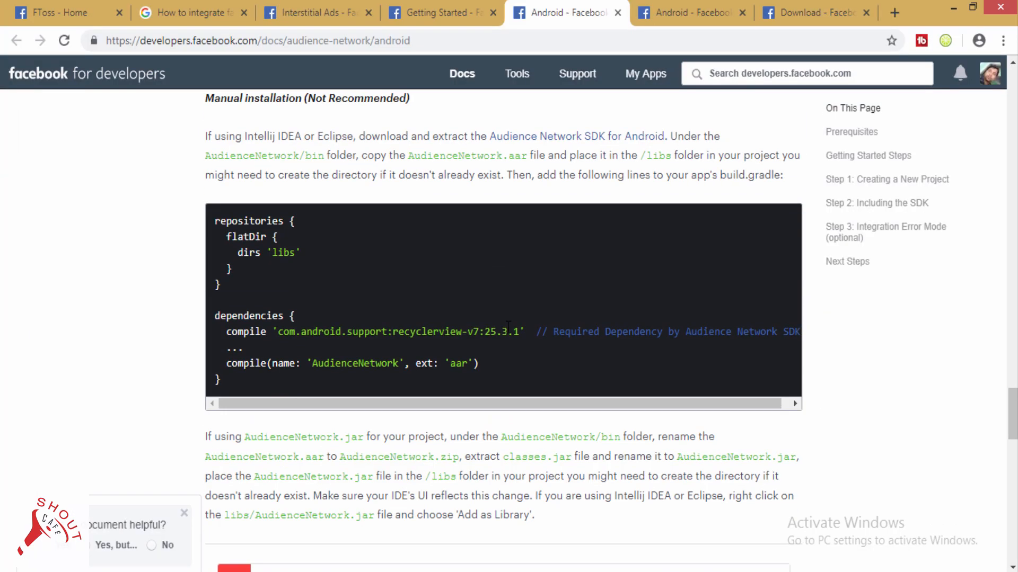
{"action": "scroll", "scroll_direction": "down", "scroll_amount": 3}
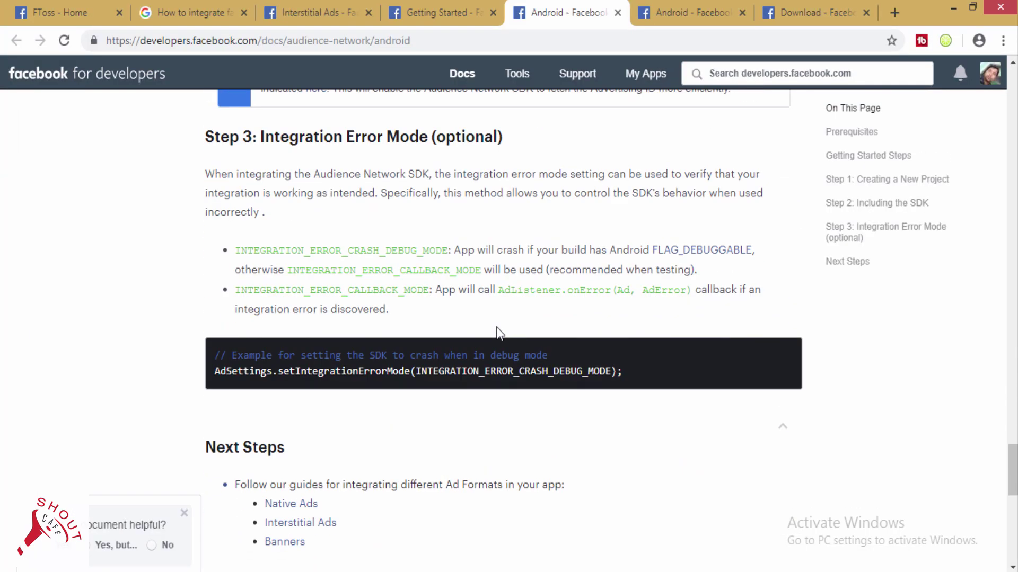
{"action": "left_click", "coordinate": [314, 13]}
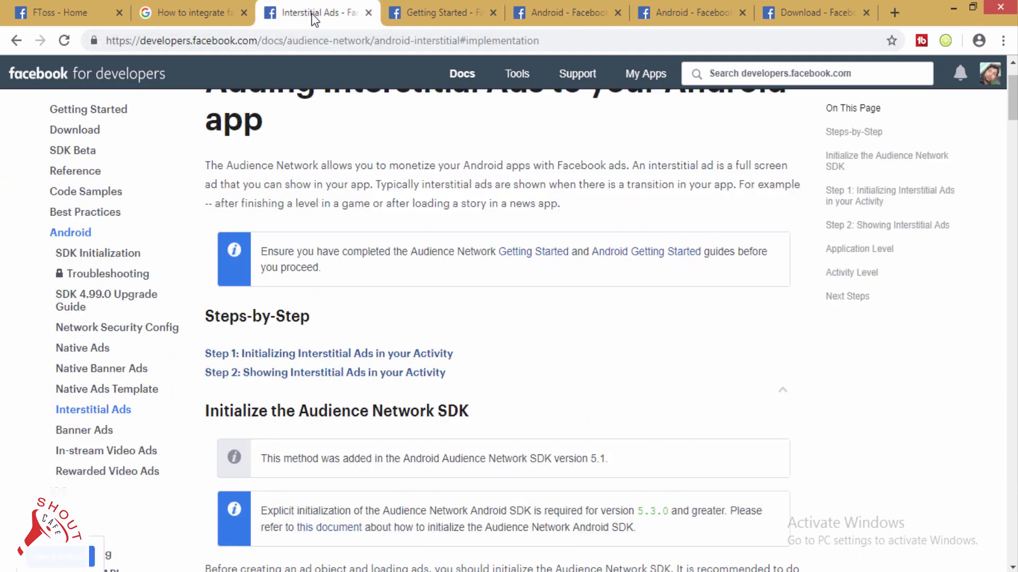
{"action": "scroll", "scroll_direction": "up", "scroll_amount": 3}
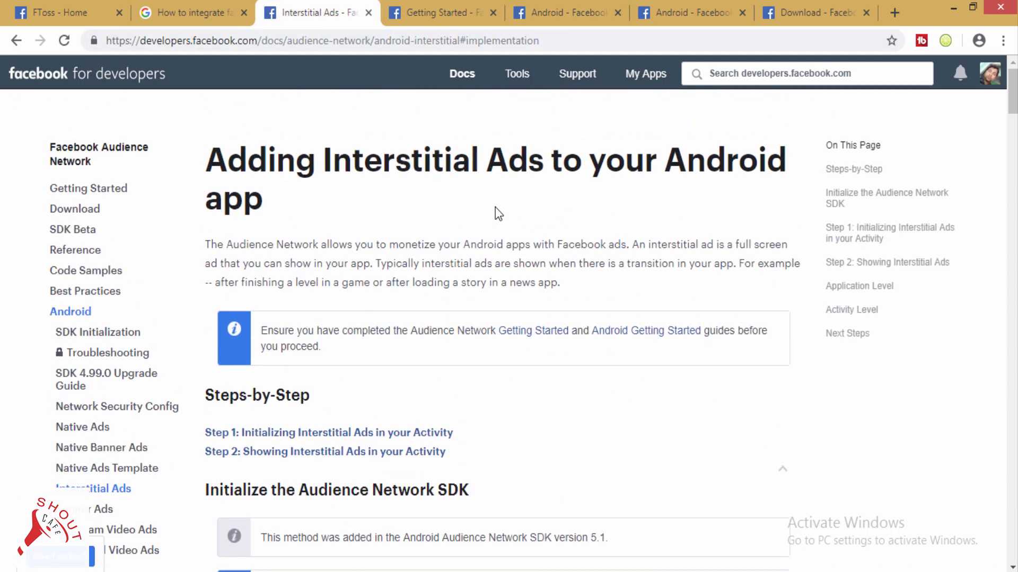
{"action": "scroll", "scroll_direction": "down", "scroll_amount": 3}
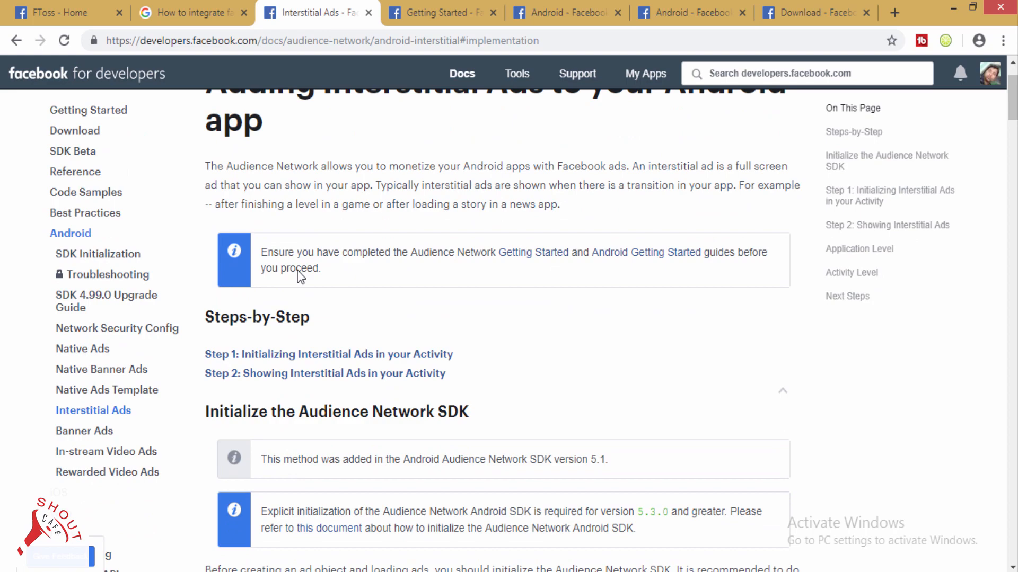
{"action": "scroll", "scroll_direction": "down", "scroll_amount": 3}
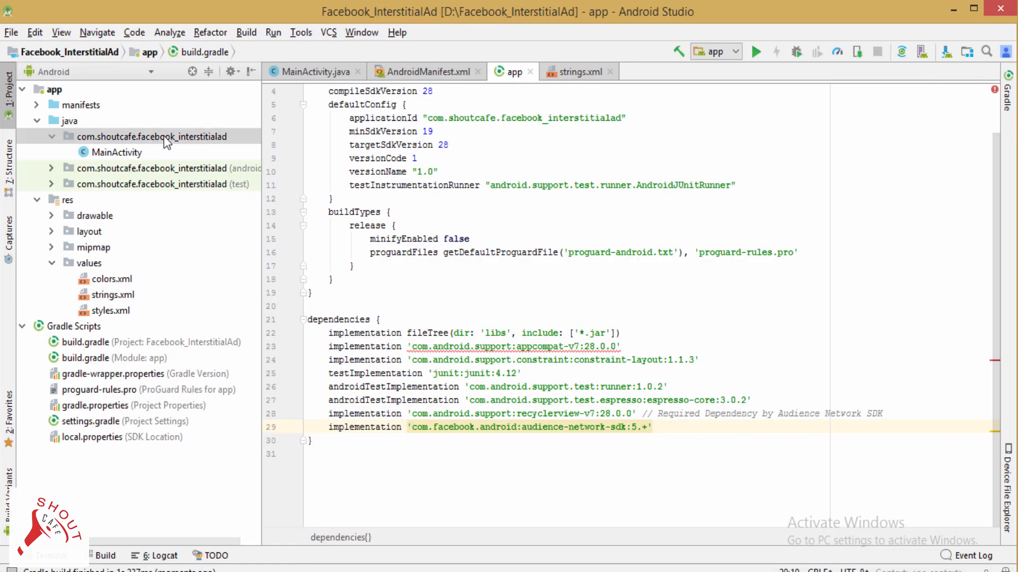
Create a new Java class named MyApplication in the com.shoutcafe.facebook_interstitialad package.
{"action": "right_click", "coordinate": [163, 137]}
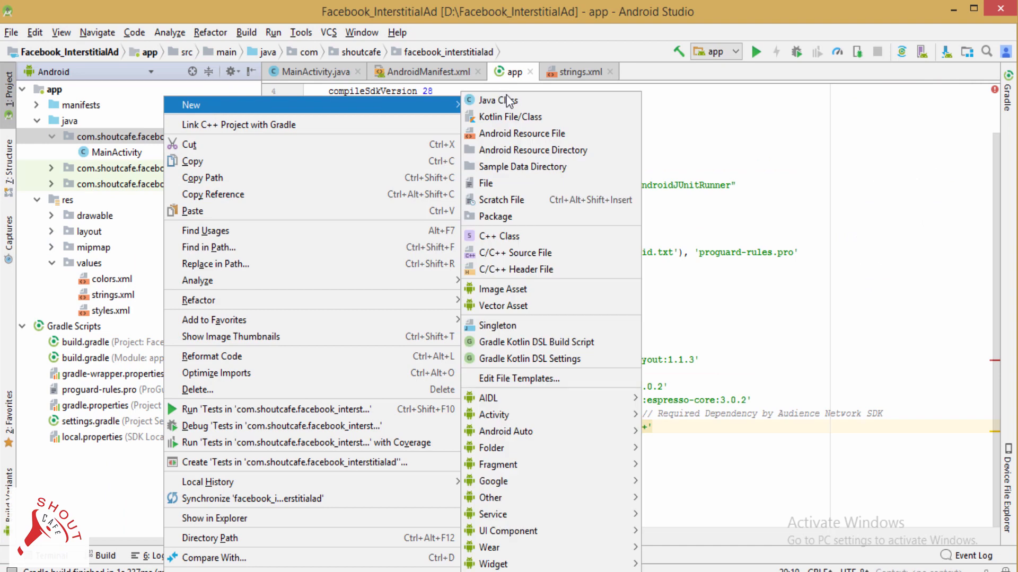
{"action": "left_click", "coordinate": [497, 100]}
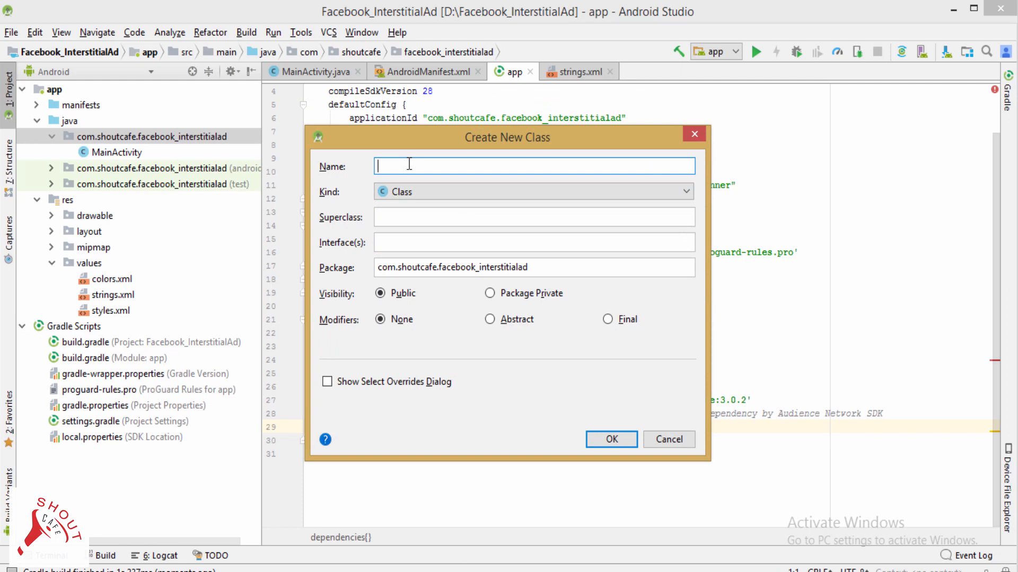
{"action": "type", "text": "MyApplic"}
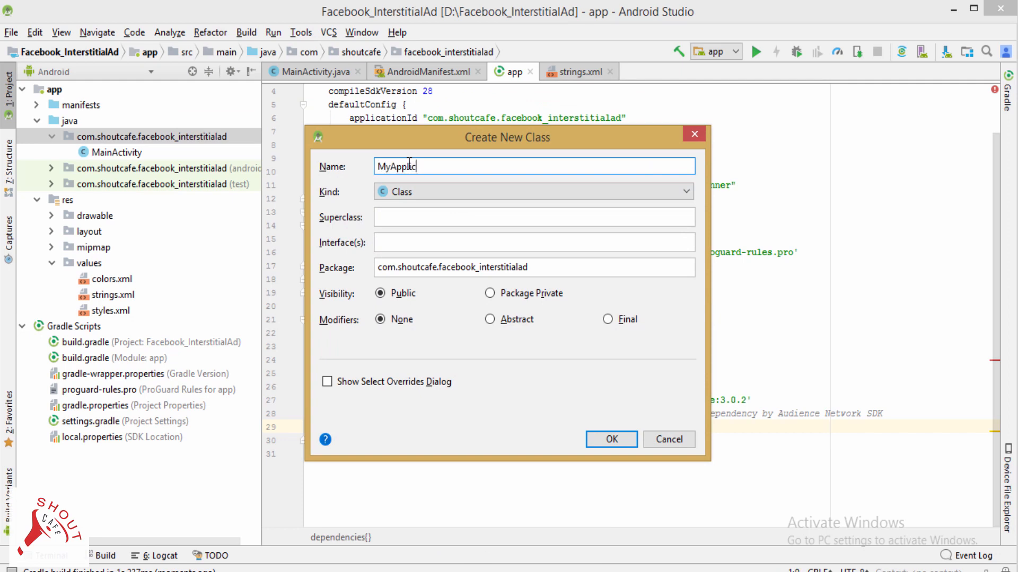
{"action": "type", "text": "ation"}
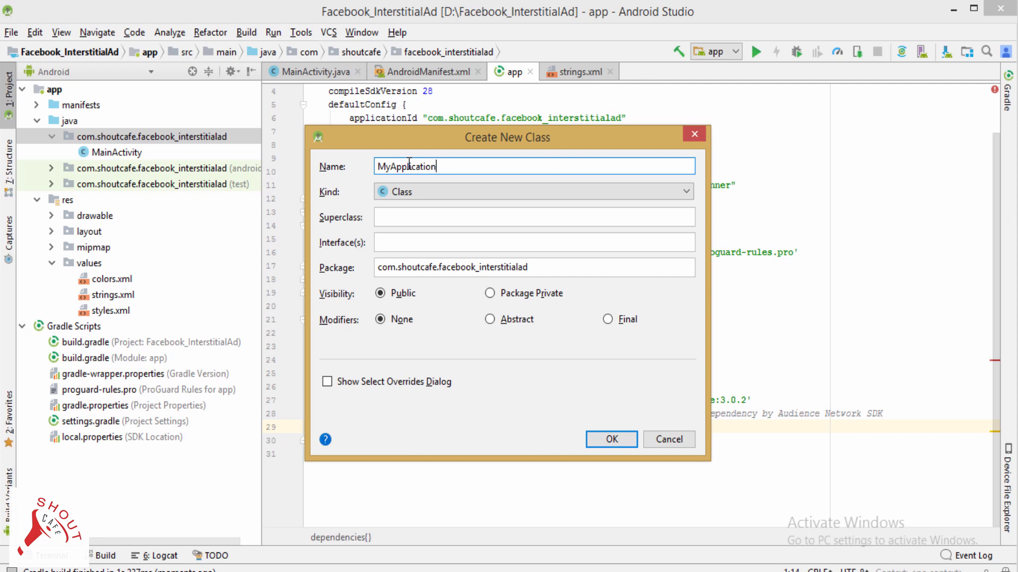
{"action": "left_click", "coordinate": [610, 438]}
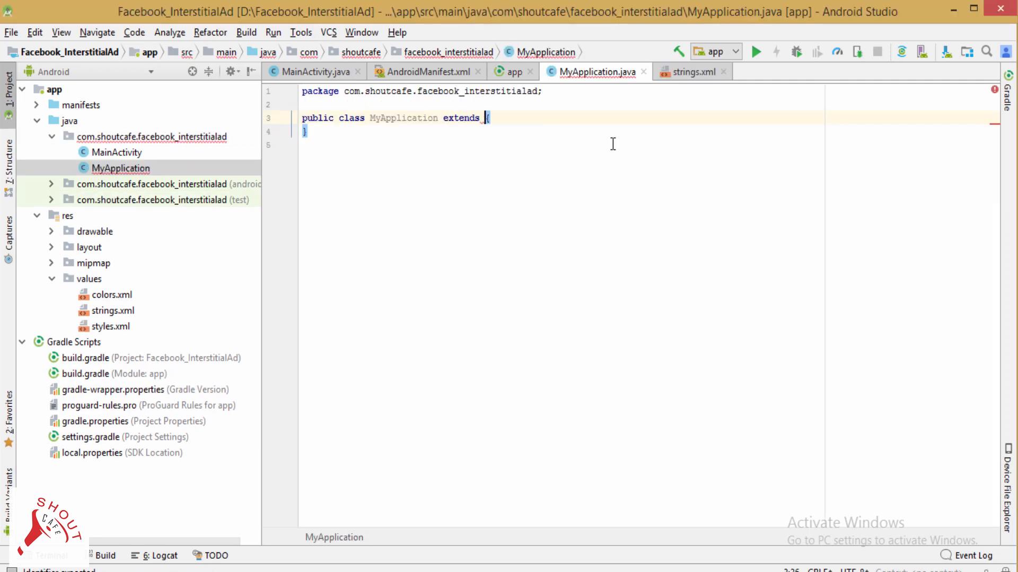
Make MyApplication extend android.app.Application with the import added and an empty body.
{"action": "type", "text": "App"}
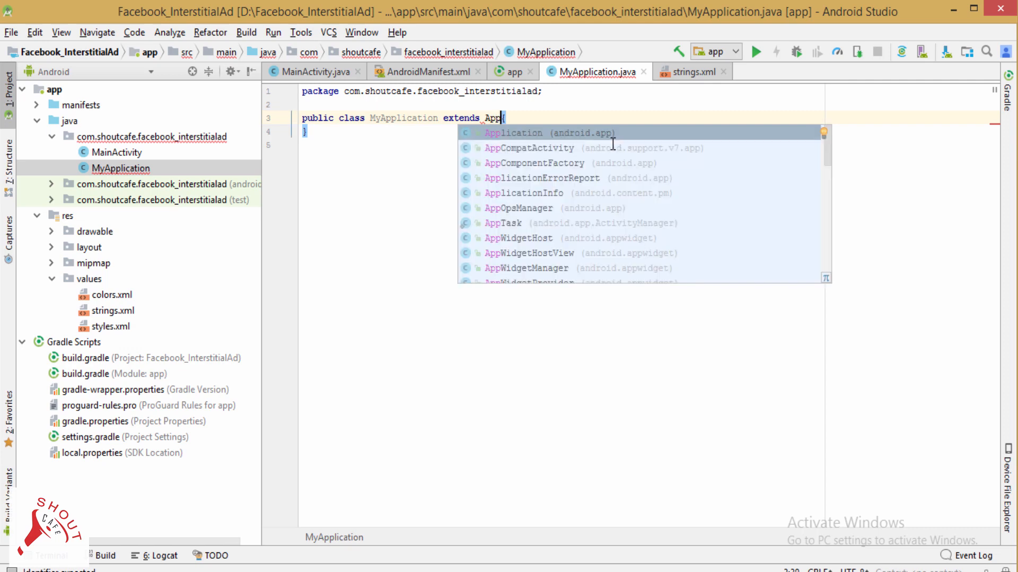
{"action": "left_click", "coordinate": [512, 132]}
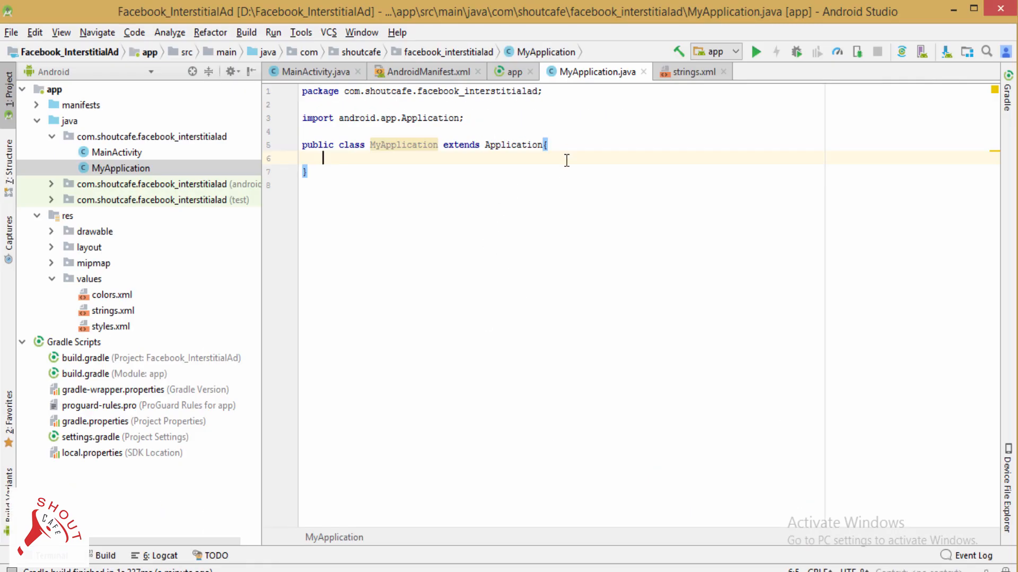
{"action": "key", "text": "enter"}
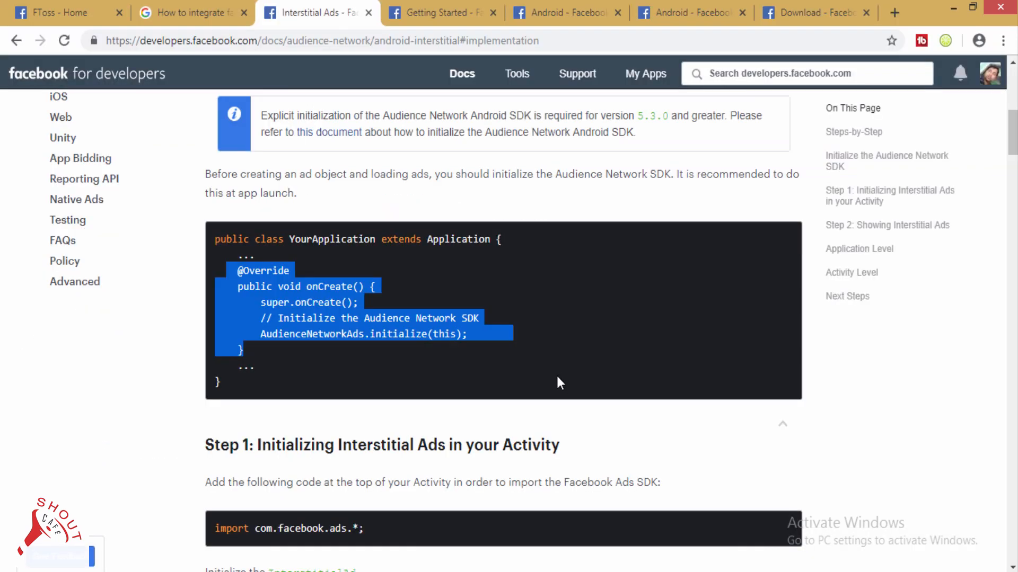
Copy the 'import com.facebook.ads.*;' line from Step 1 of the interstitial guide.
{"action": "scroll", "scroll_direction": "down", "scroll_amount": 3}
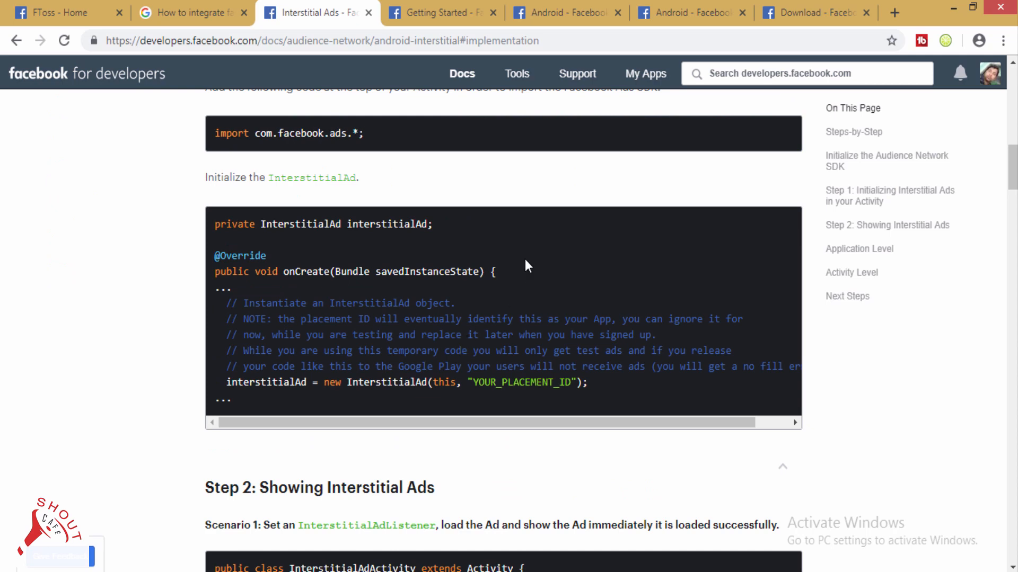
{"action": "scroll", "scroll_direction": "up", "scroll_amount": 3}
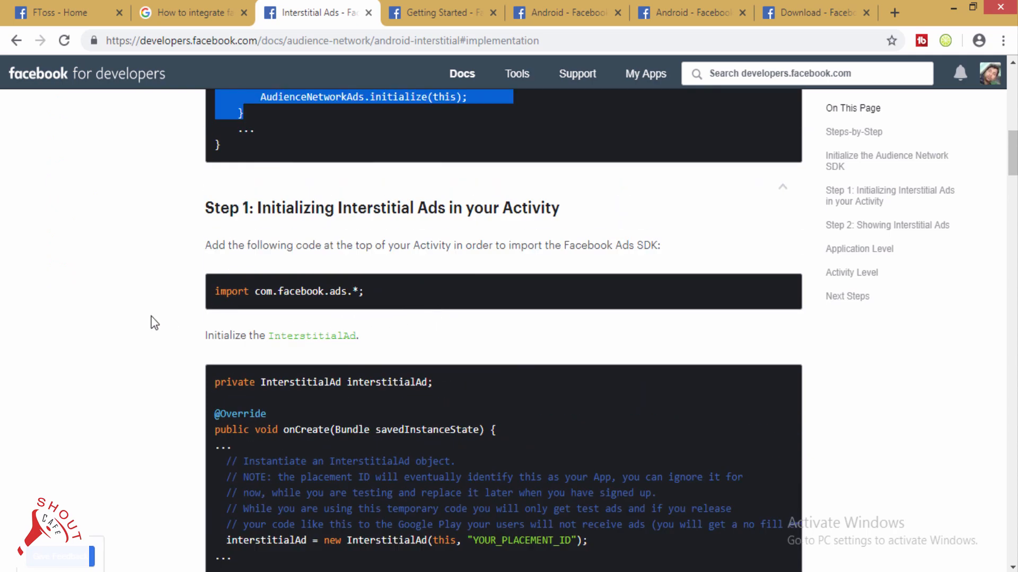
{"action": "mouse_move", "coordinate": [706, 237]}
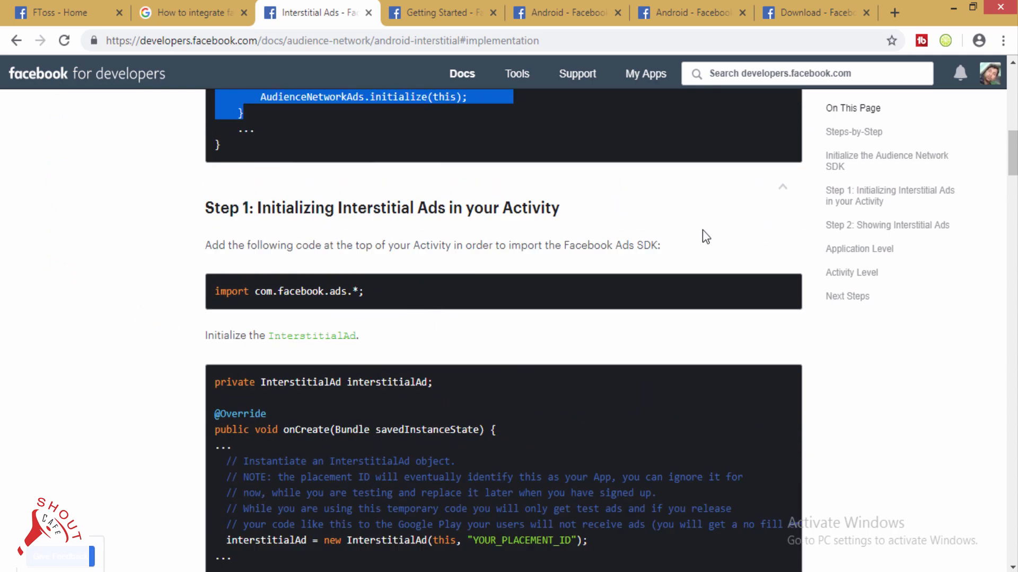
{"action": "mouse_move", "coordinate": [439, 351]}
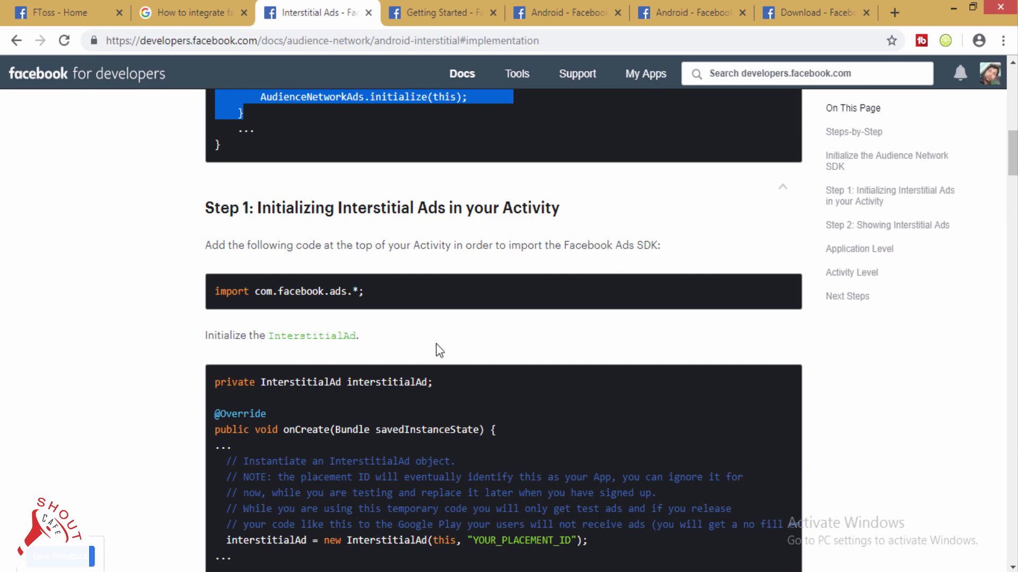
{"action": "scroll", "scroll_direction": "down", "scroll_amount": 3}
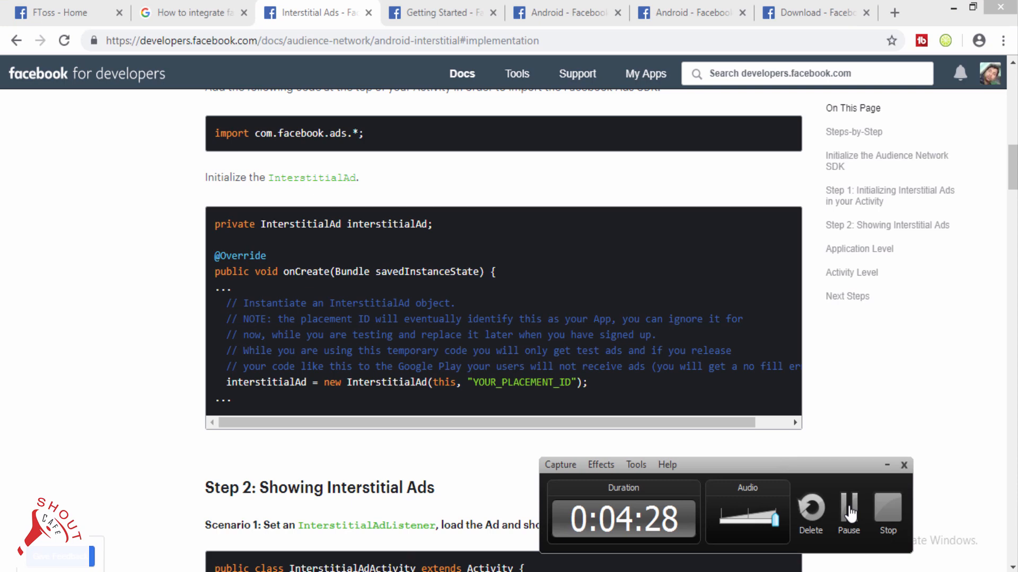
{"action": "scroll", "scroll_direction": "up", "scroll_amount": 3}
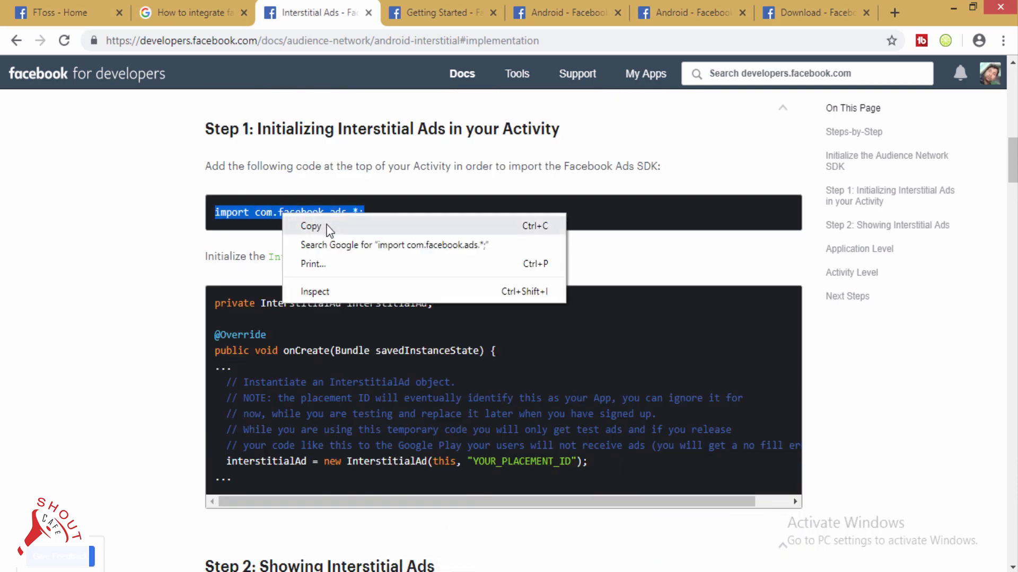
{"action": "left_click", "coordinate": [310, 225]}
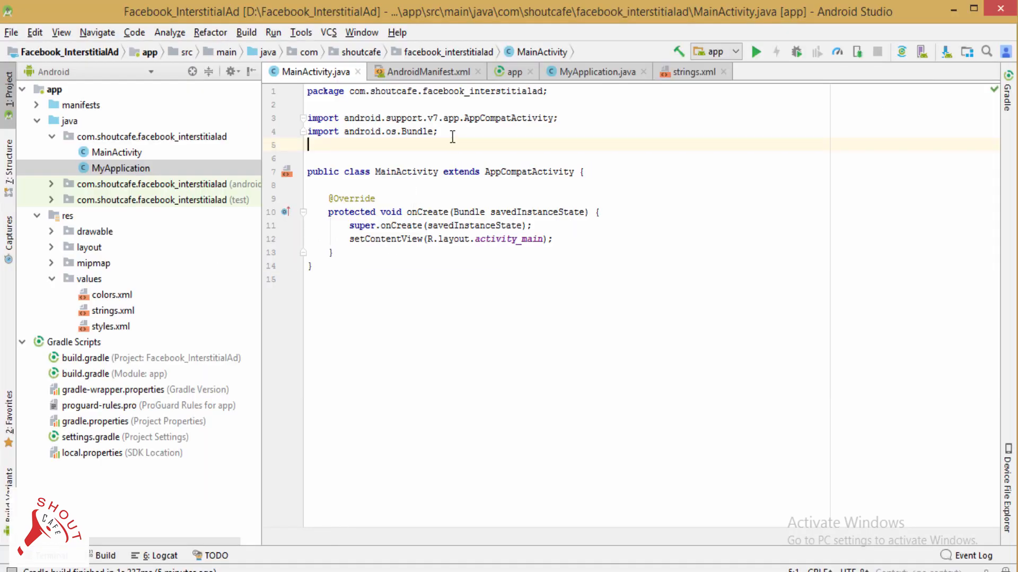
Add 'import com.facebook.ads.*;' to MainActivity and copy the guide's 'private InterstitialAd interstitialAd;' declaration.
{"action": "key", "text": "enter"}
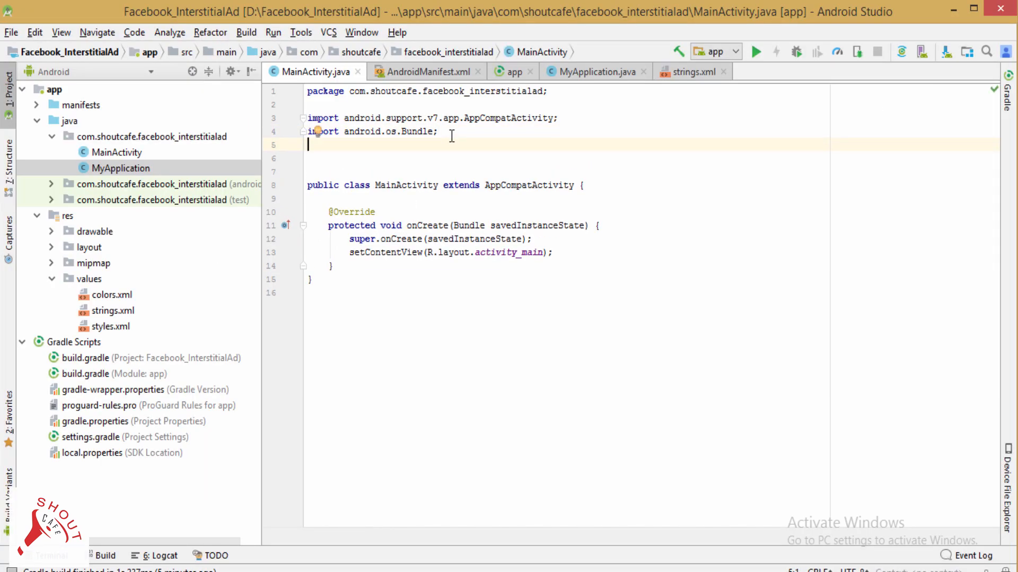
{"action": "type", "text": "import com.facebook.ads.*;"}
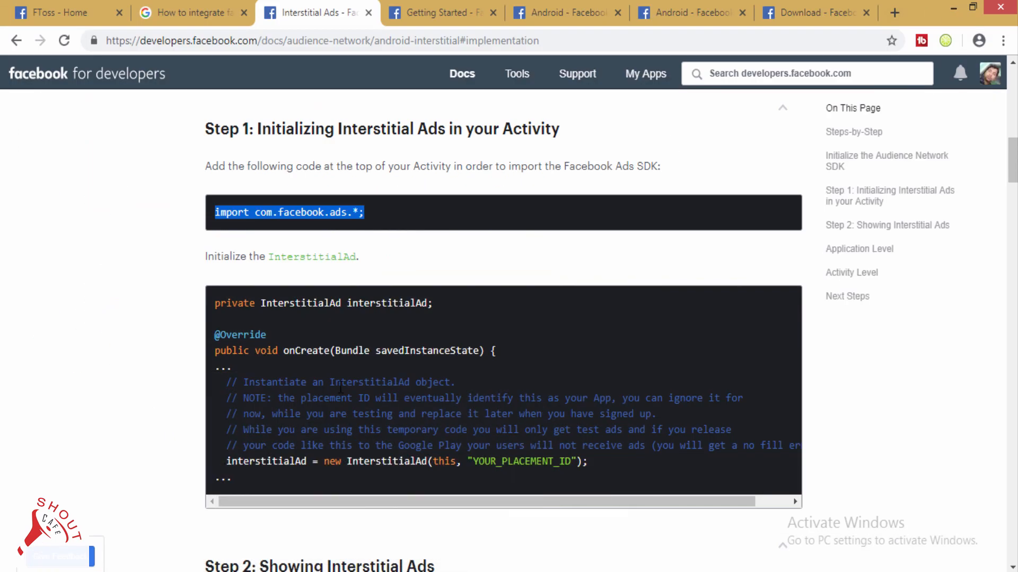
{"action": "scroll", "scroll_direction": "down", "scroll_amount": 3}
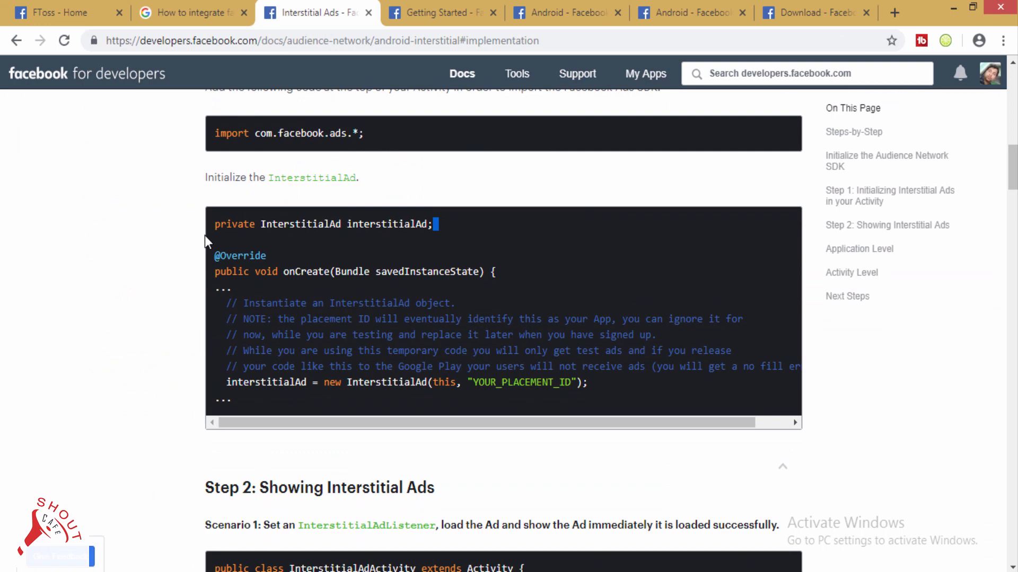
{"action": "right_click", "coordinate": [324, 223]}
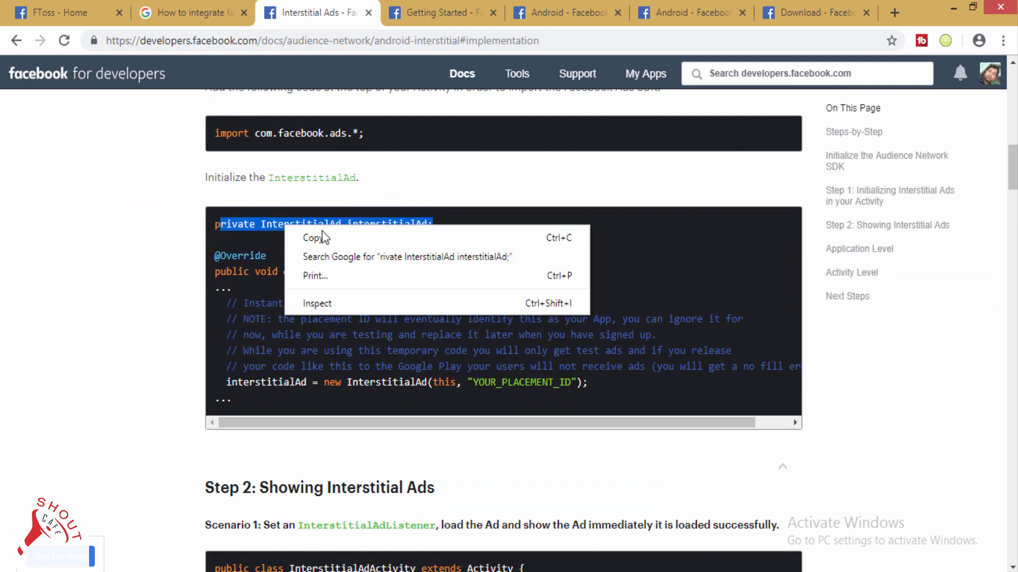
{"action": "left_click", "coordinate": [377, 237]}
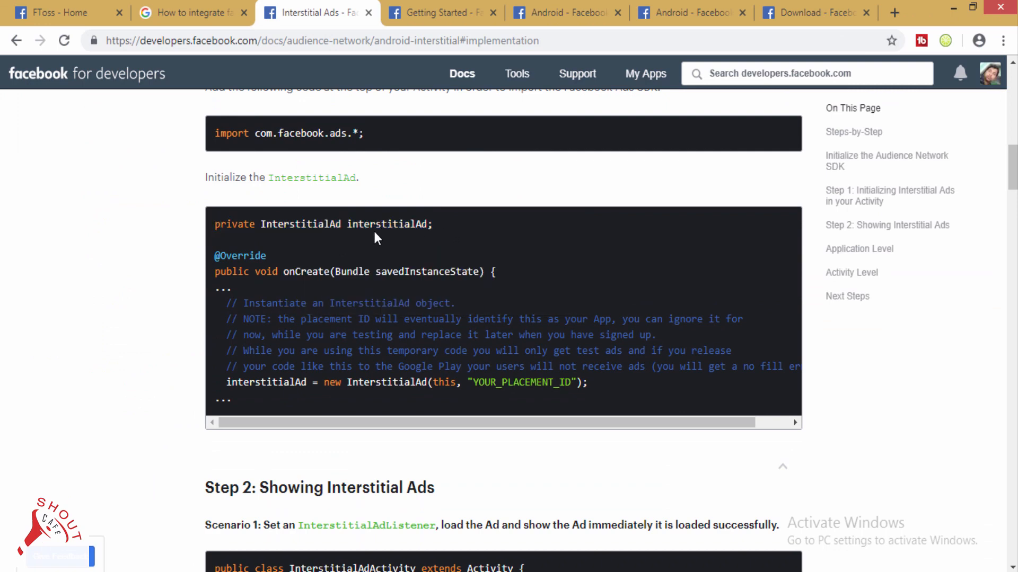
{"action": "mouse_move", "coordinate": [454, 232]}
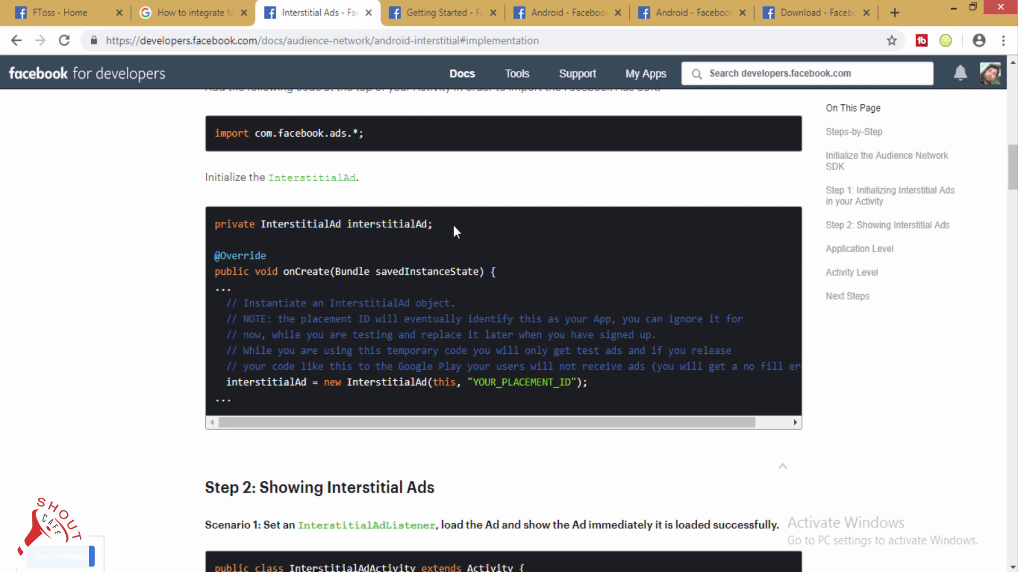
{"action": "mouse_move", "coordinate": [417, 231]}
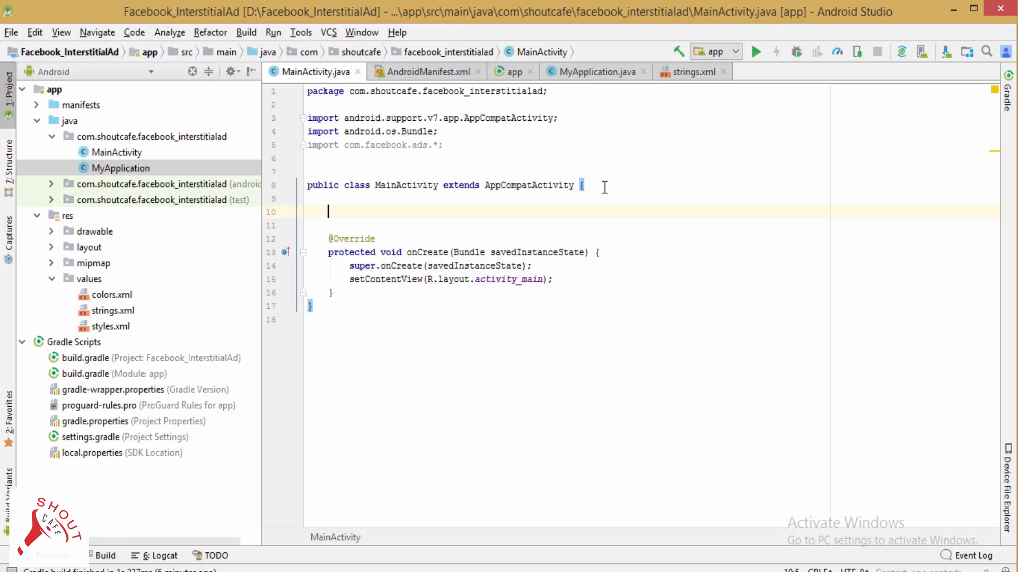
Declare 'private InterstitialAd interstitialAd;' at the top of the MainActivity class.
{"action": "type", "text": "private InterstitialAd interstitialAd;"}
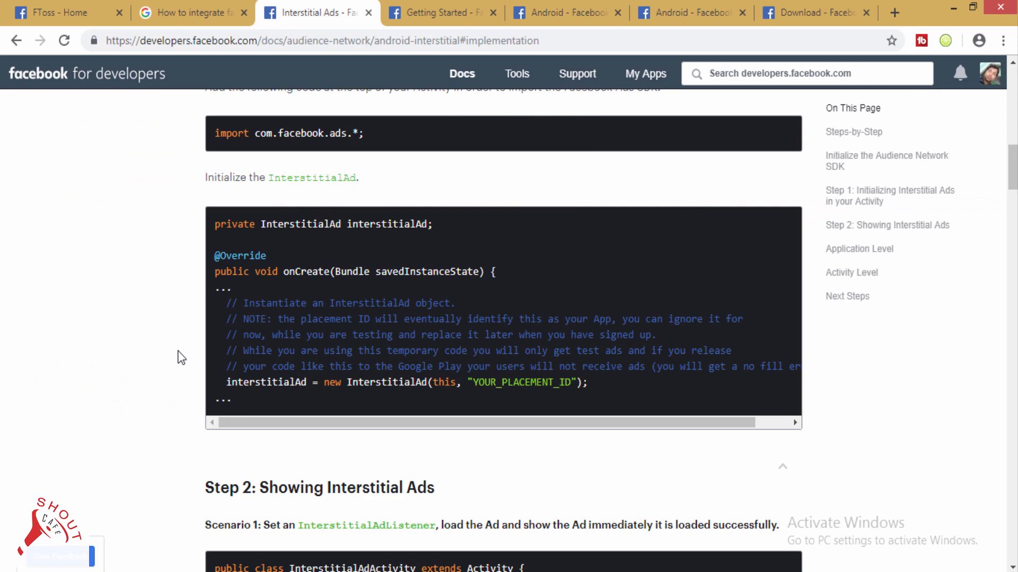
{"action": "mouse_move", "coordinate": [219, 347]}
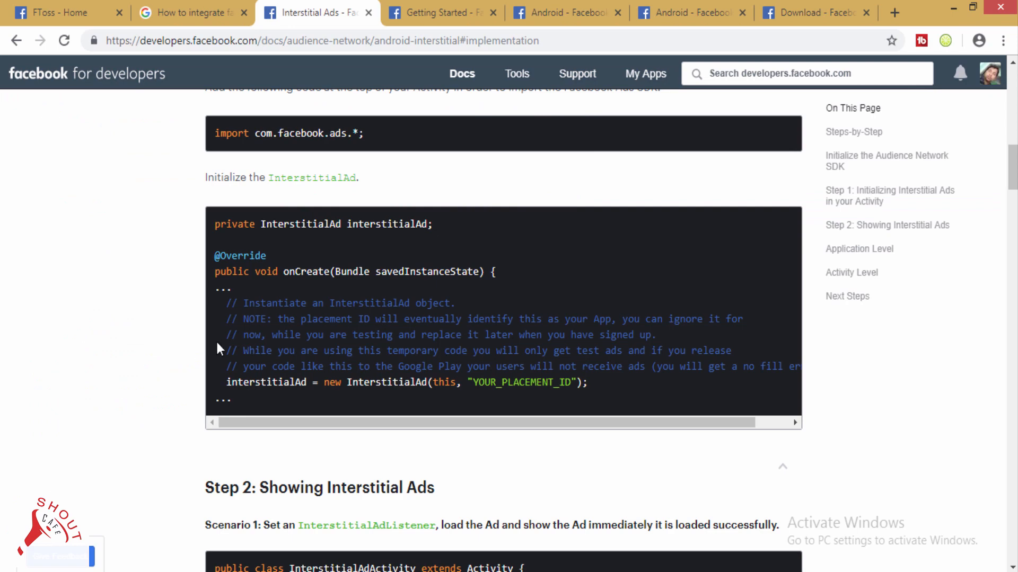
Locate the Step 2 setAdListener-through-loadAd() sample code in the interstitial guide for copying.
{"action": "scroll", "scroll_direction": "up", "scroll_amount": 3}
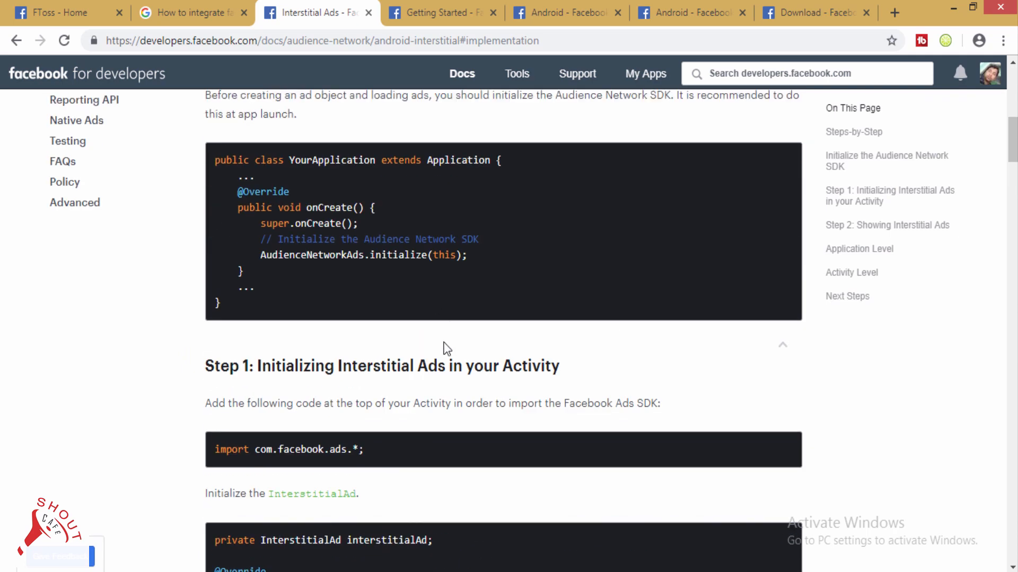
{"action": "scroll", "scroll_direction": "down", "scroll_amount": 3}
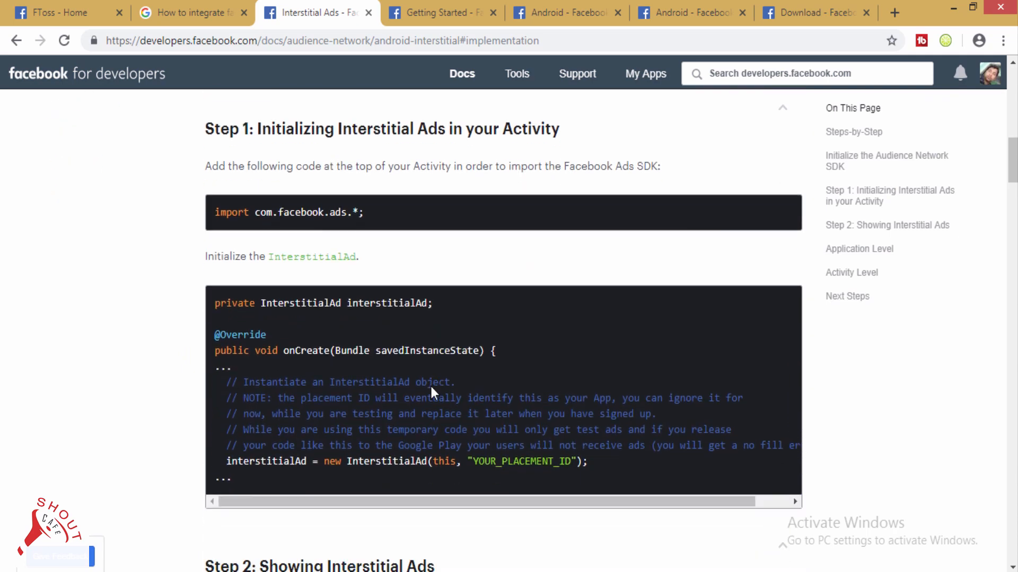
{"action": "scroll", "scroll_direction": "down", "scroll_amount": 3}
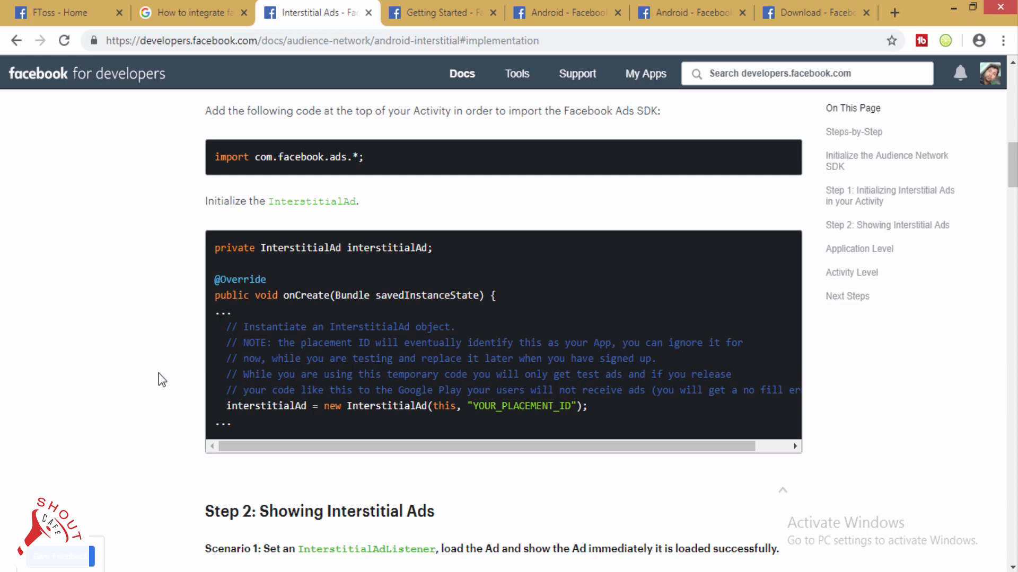
{"action": "scroll", "scroll_direction": "down", "scroll_amount": 3}
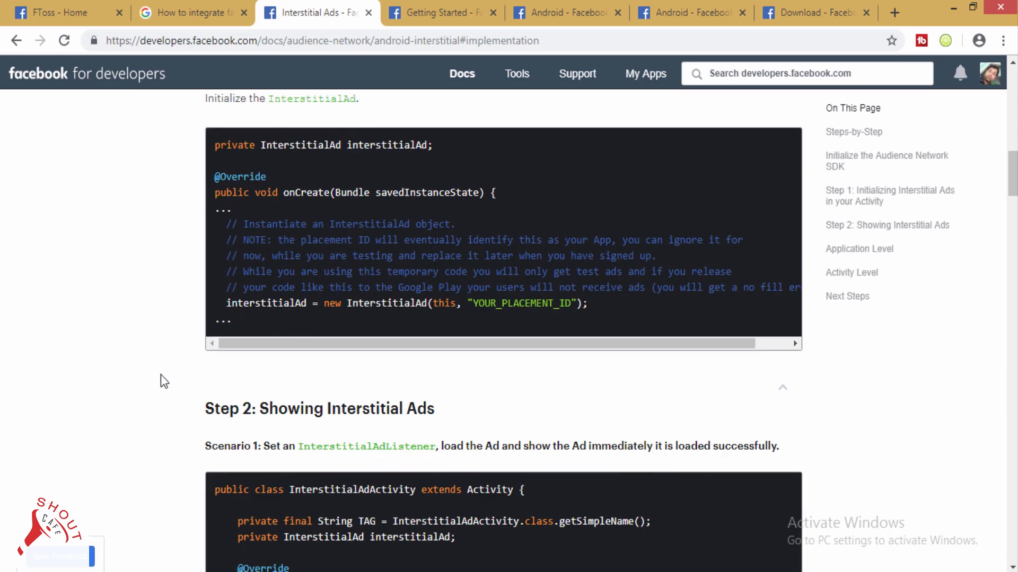
{"action": "mouse_move", "coordinate": [199, 388]}
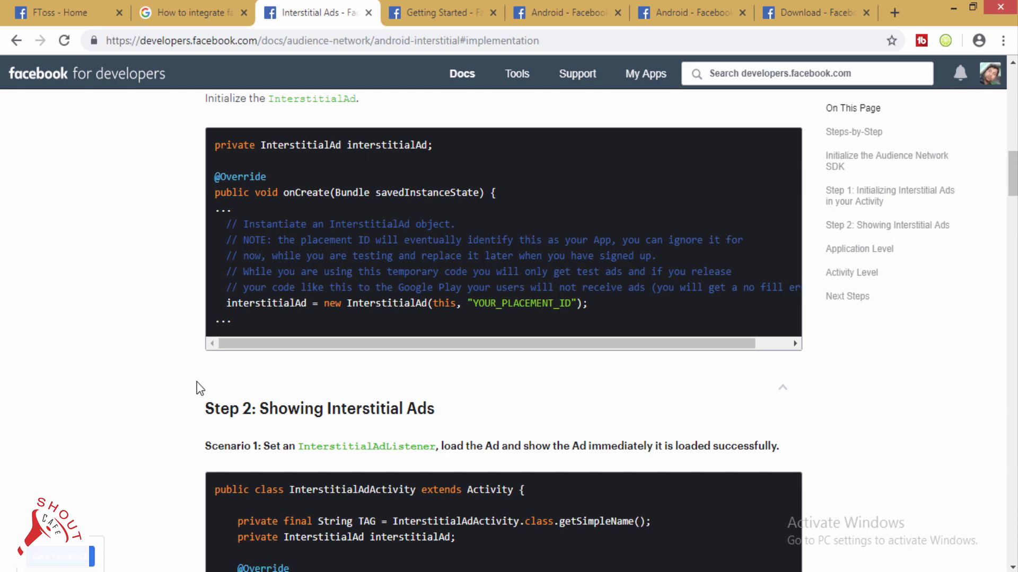
{"action": "mouse_move", "coordinate": [416, 413]}
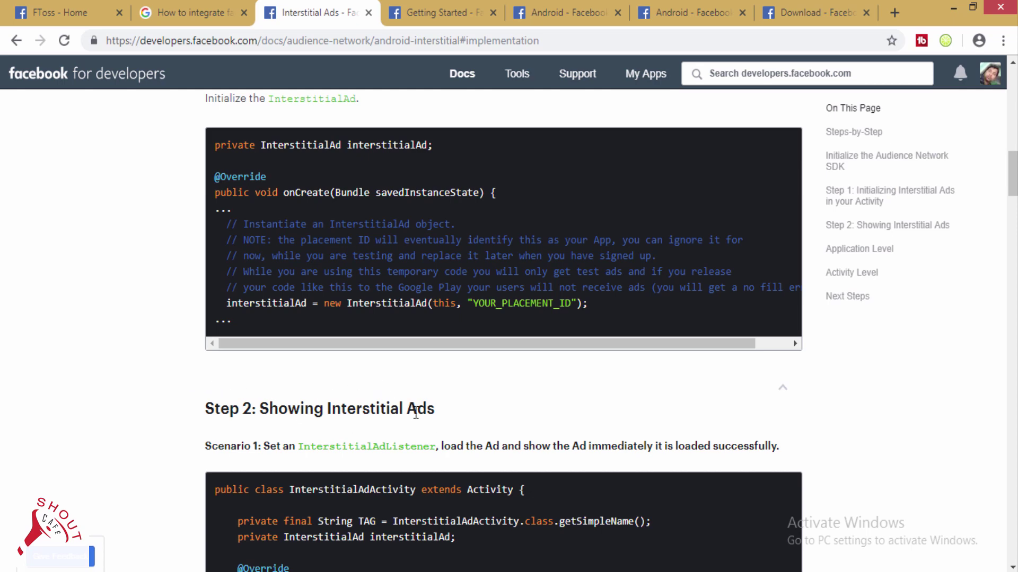
{"action": "scroll", "scroll_direction": "up", "scroll_amount": 3}
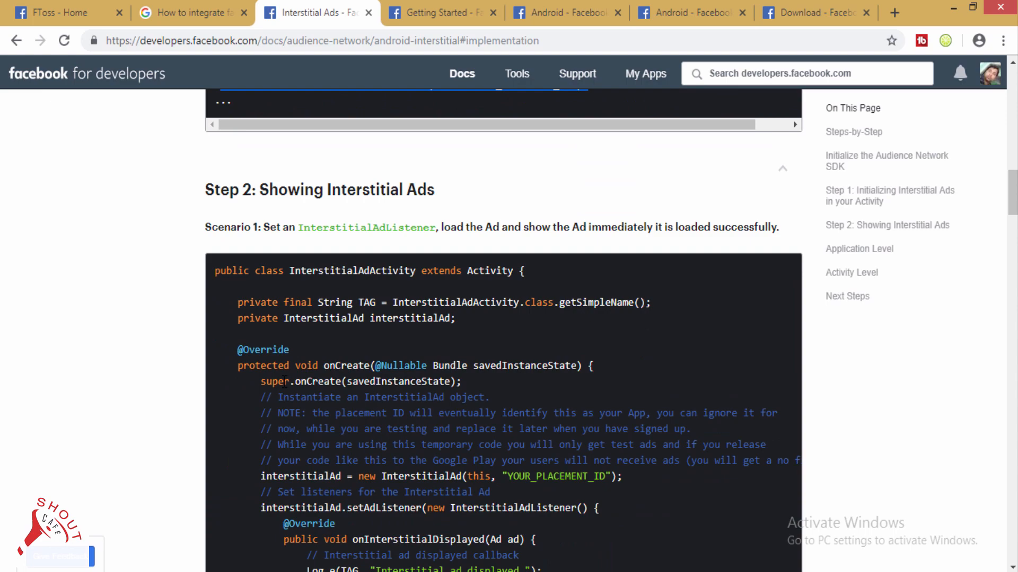
{"action": "scroll", "scroll_direction": "down", "scroll_amount": 3}
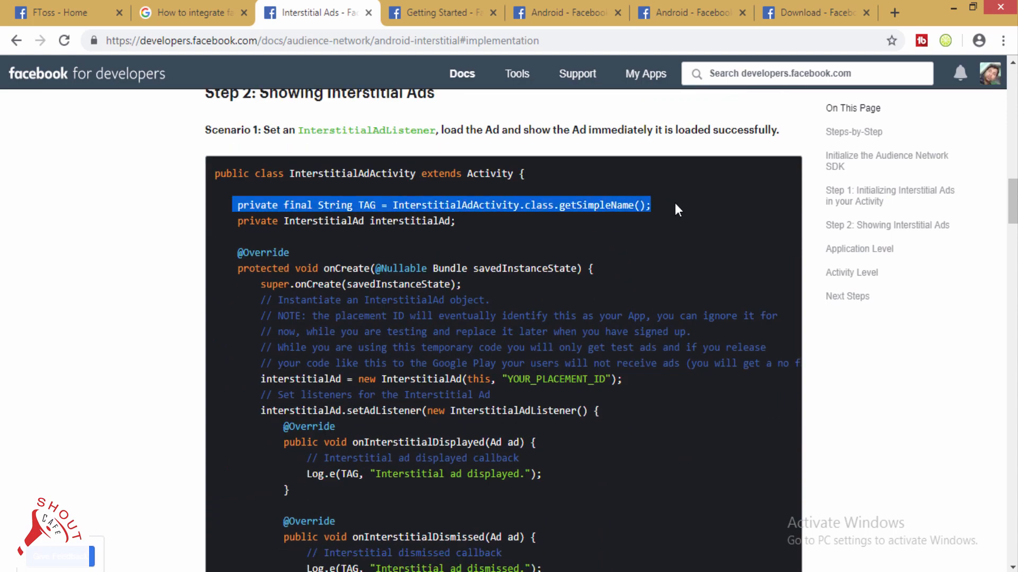
{"action": "mouse_move", "coordinate": [599, 236]}
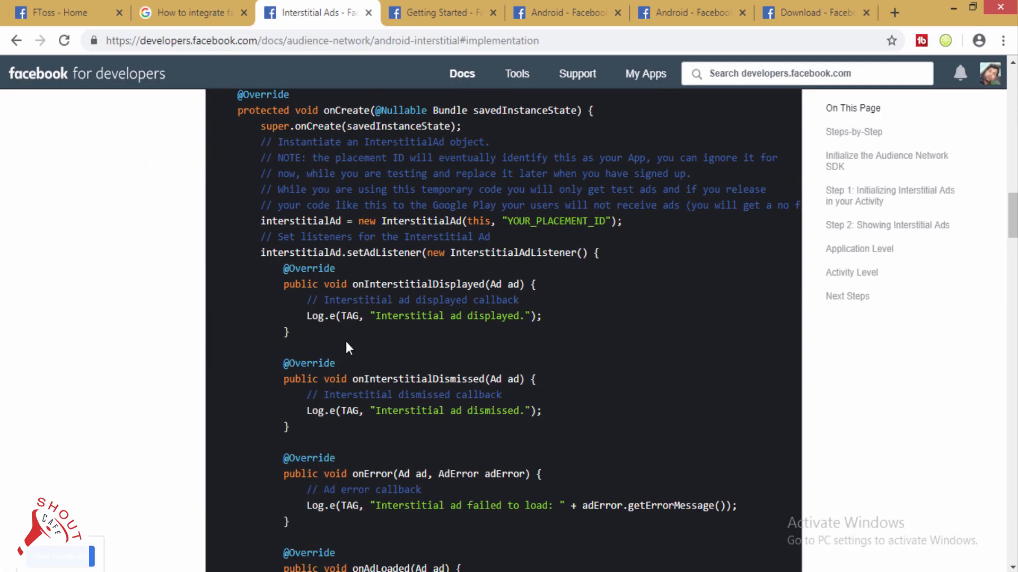
{"action": "mouse_move", "coordinate": [345, 348]}
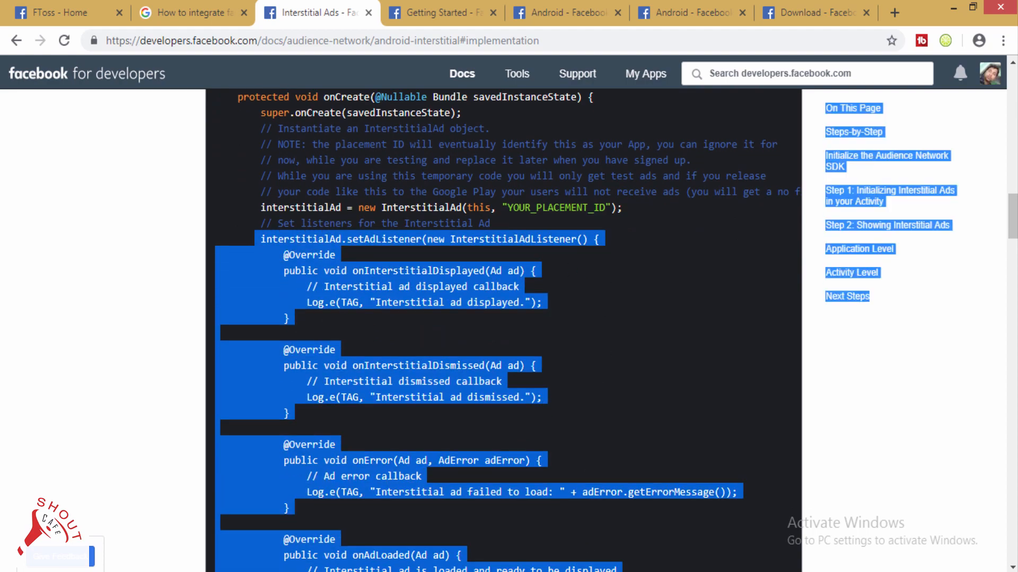
{"action": "scroll", "scroll_direction": "down", "scroll_amount": 3}
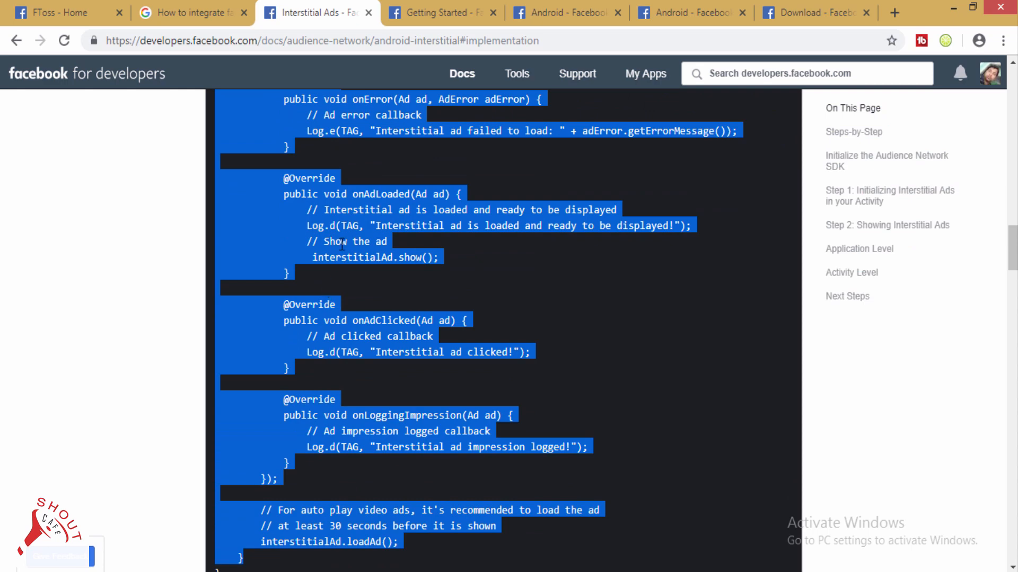
{"action": "scroll", "scroll_direction": "up", "scroll_amount": 3}
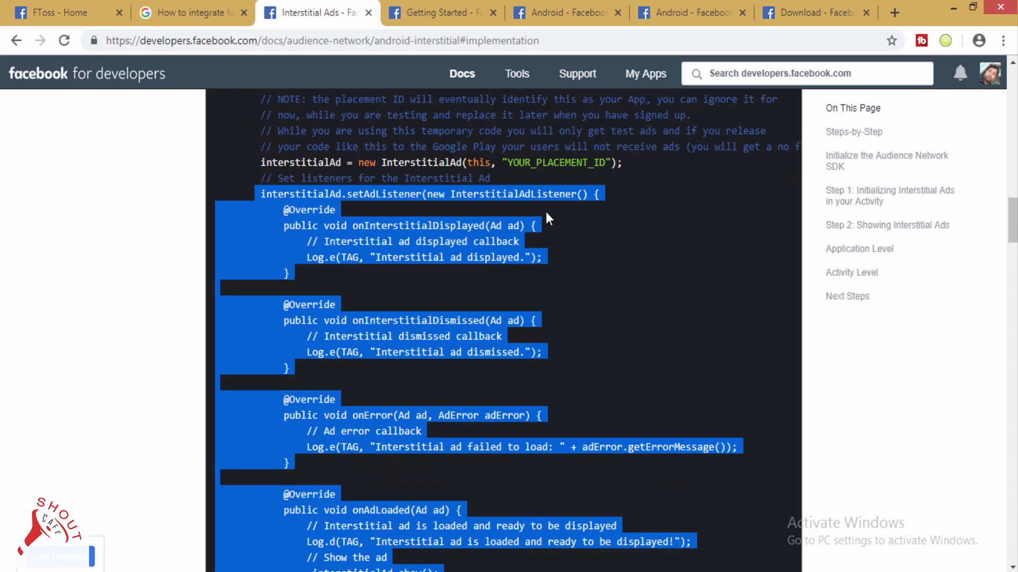
{"action": "scroll", "scroll_direction": "up", "scroll_amount": 3}
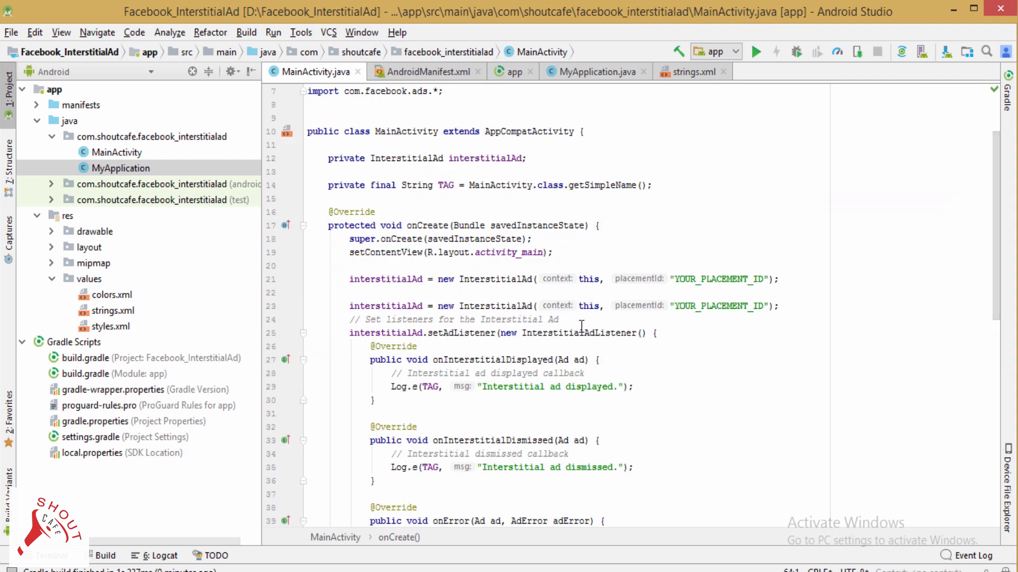
{"action": "mouse_move", "coordinate": [522, 417]}
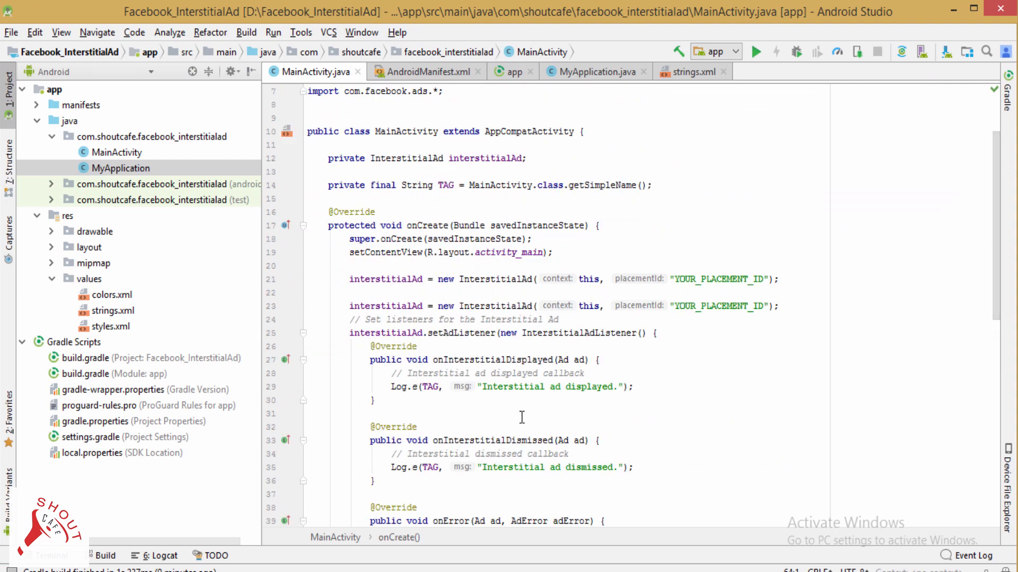
{"action": "mouse_move", "coordinate": [433, 324]}
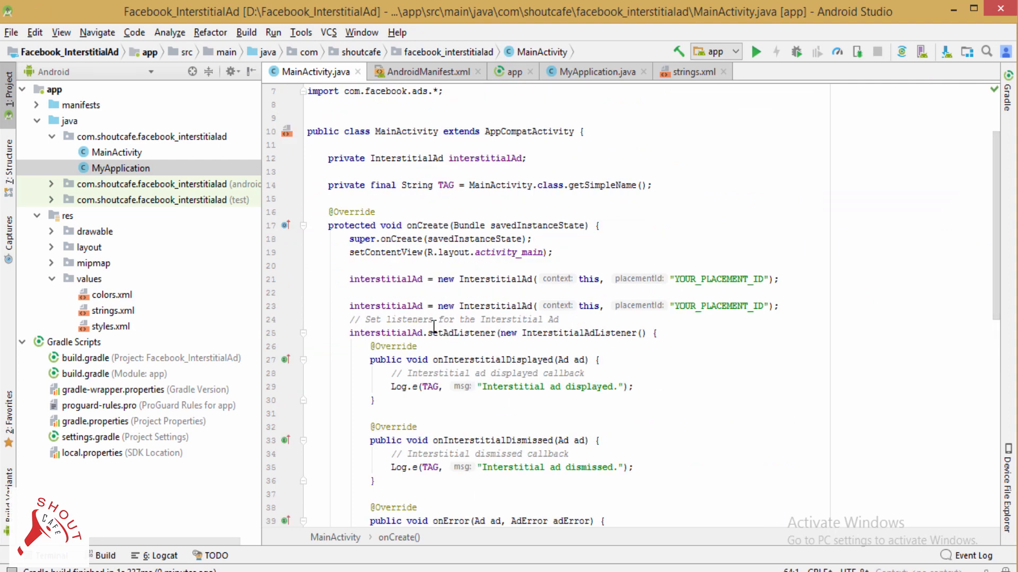
Review the pasted InterstitialAdListener callbacks in onCreate, including interstitialAd.show() in onAdLoaded.
{"action": "scroll", "scroll_direction": "down", "scroll_amount": 3}
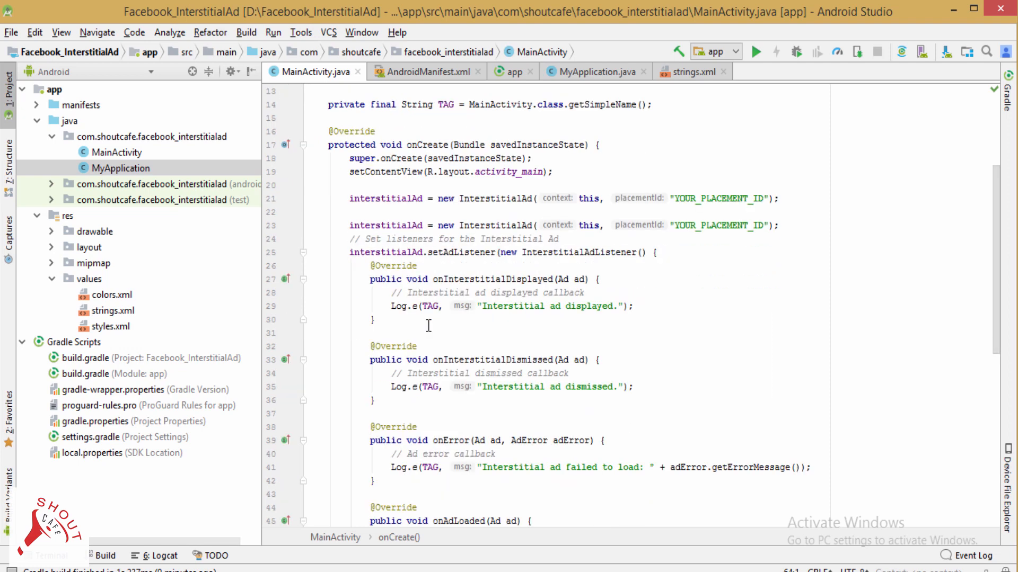
{"action": "scroll", "scroll_direction": "up", "scroll_amount": 3}
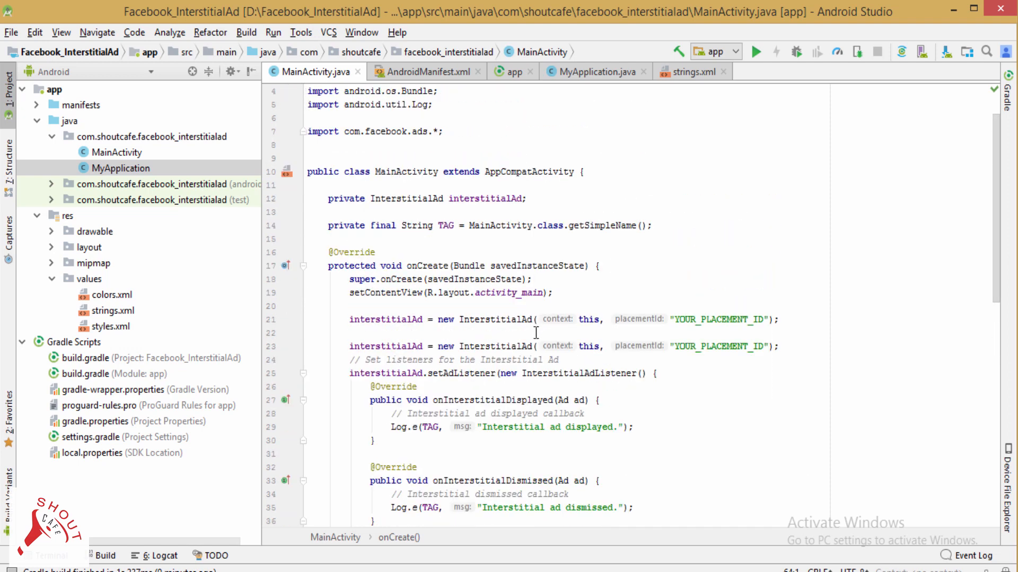
{"action": "scroll", "scroll_direction": "down", "scroll_amount": 3}
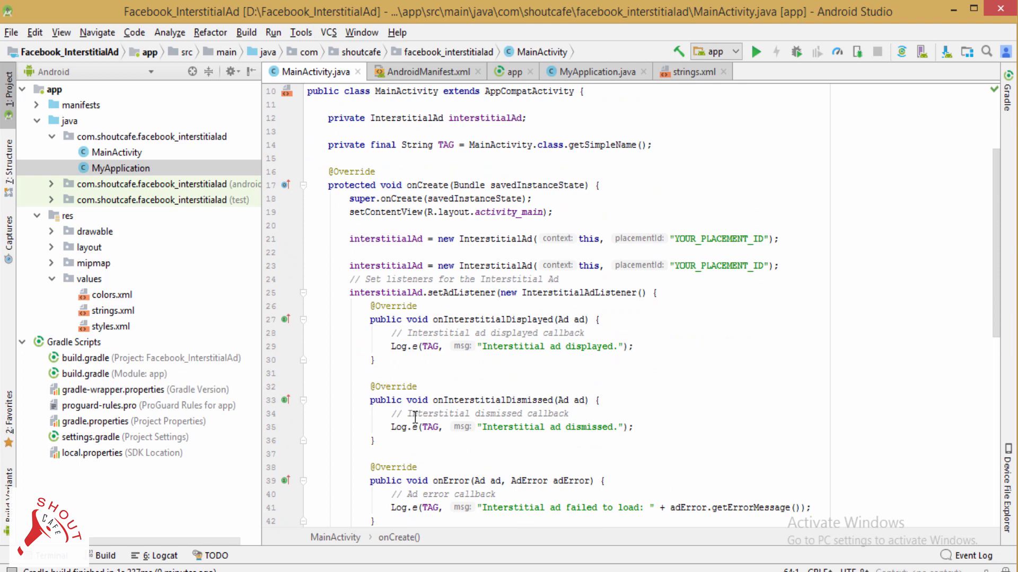
{"action": "mouse_move", "coordinate": [580, 379]}
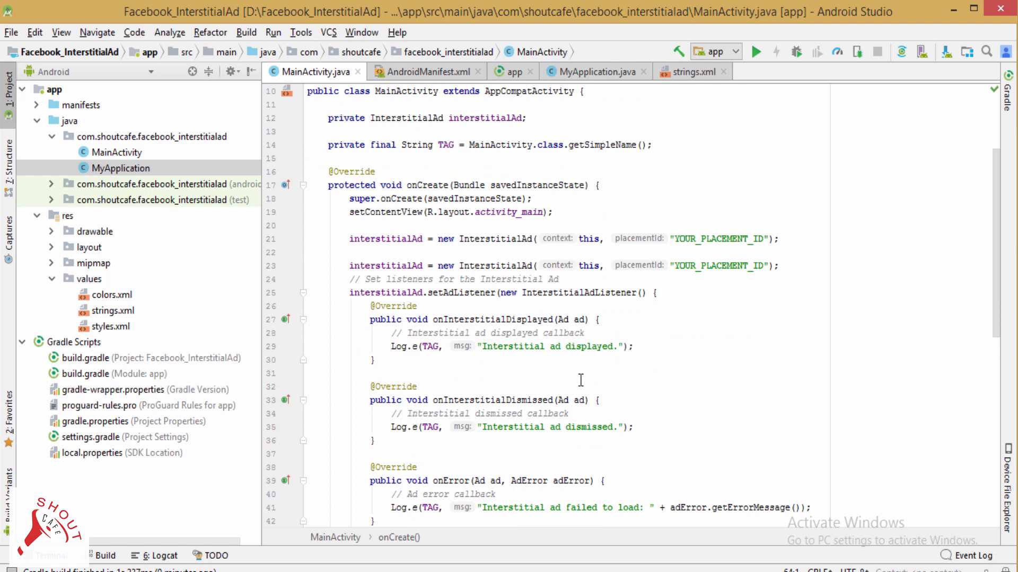
{"action": "scroll", "scroll_direction": "down", "scroll_amount": 3}
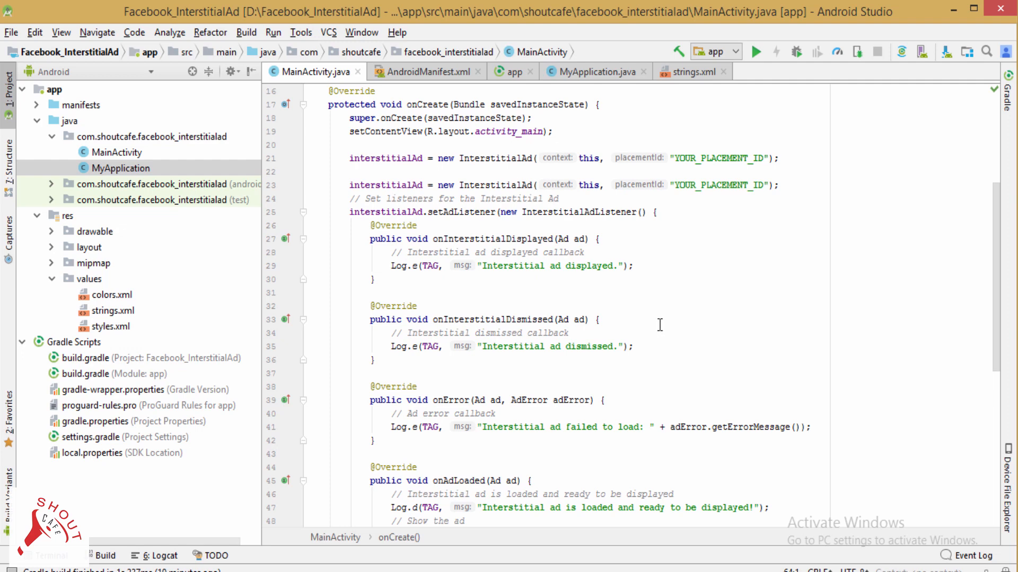
{"action": "mouse_move", "coordinate": [667, 320]}
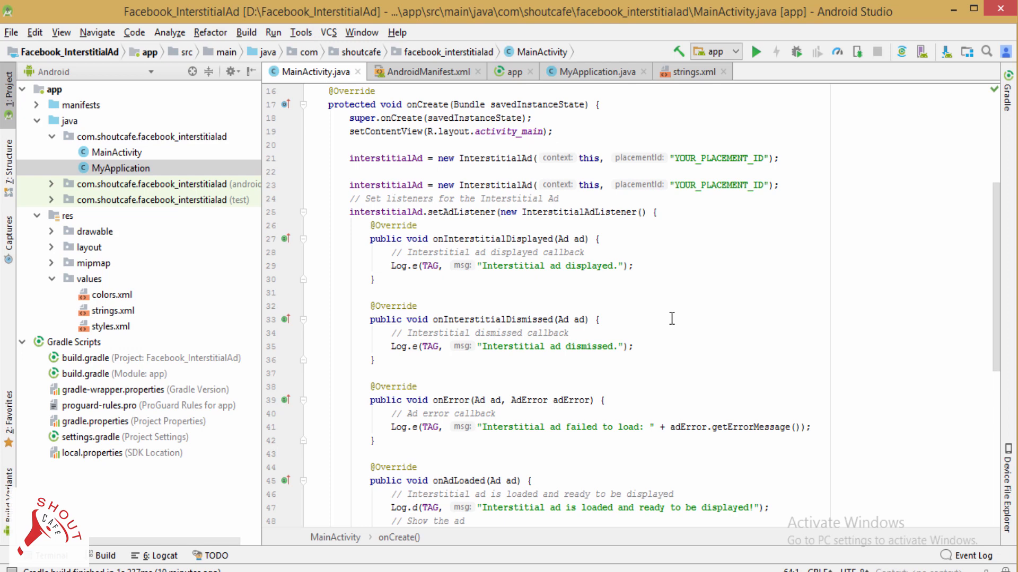
{"action": "scroll", "scroll_direction": "down", "scroll_amount": 3}
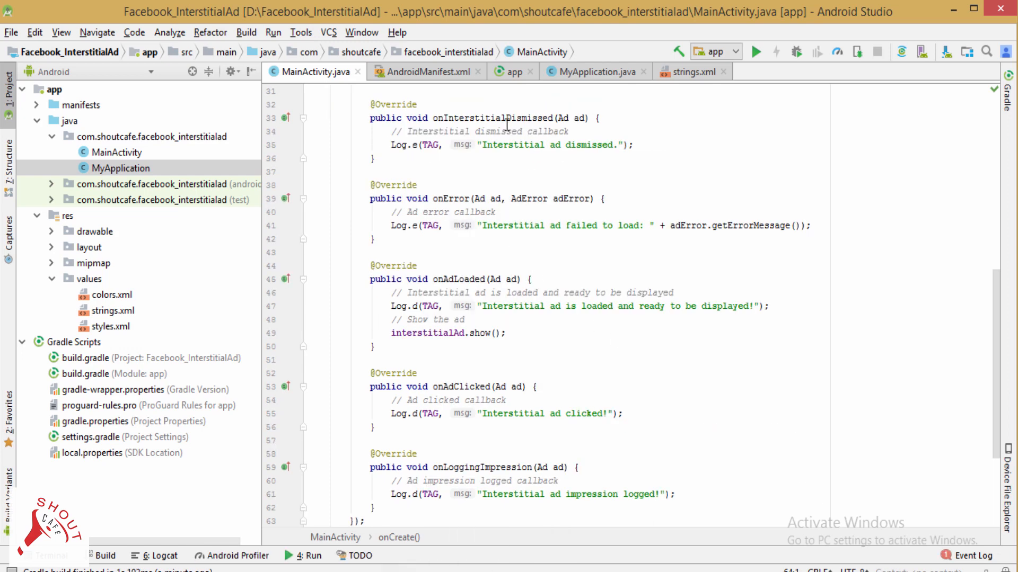
{"action": "mouse_move", "coordinate": [684, 83]}
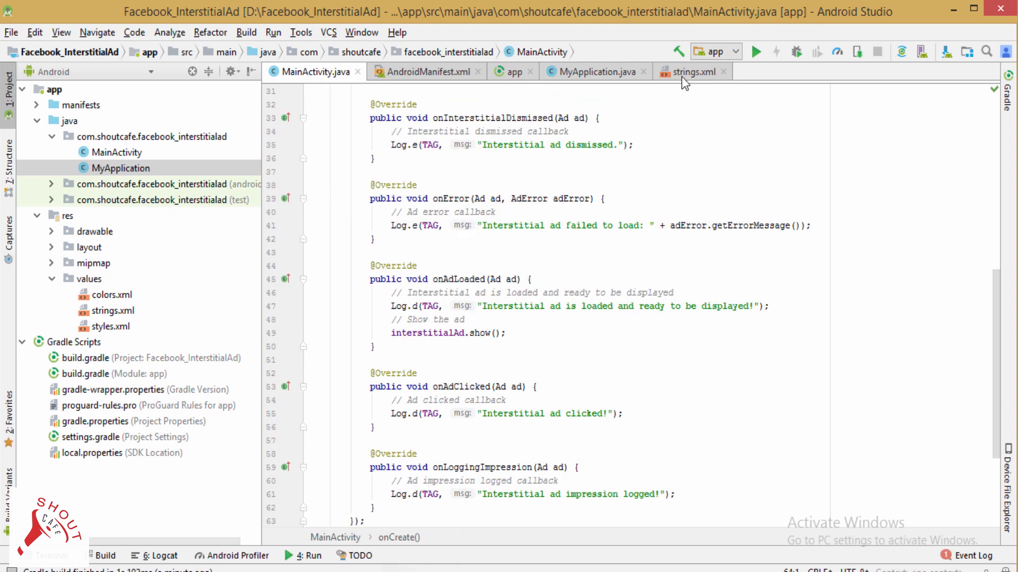
{"action": "mouse_move", "coordinate": [770, 84]}
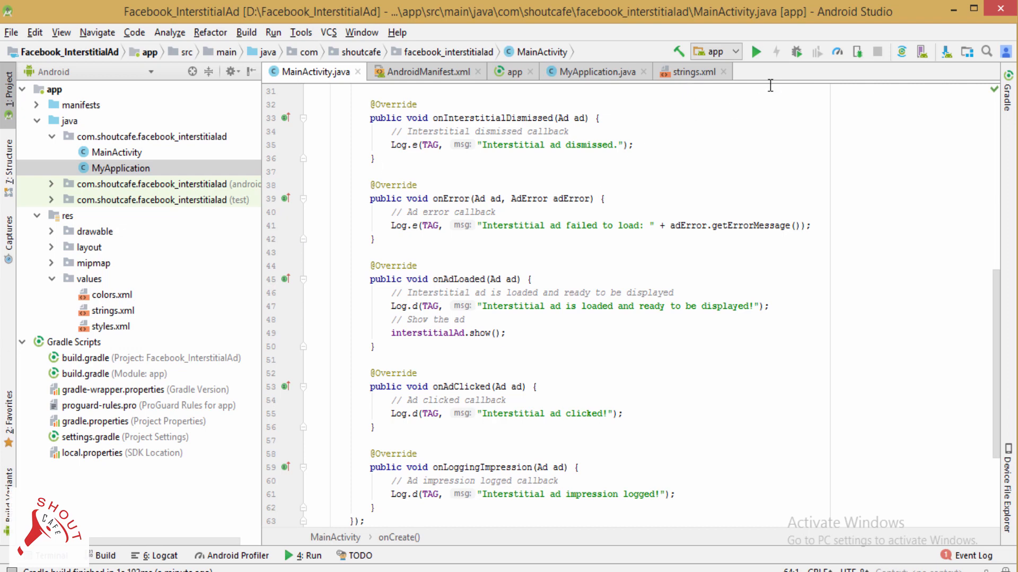
Run the app on the connected ASUS phone, see the test interstitial ad, and dismiss it.
{"action": "left_click", "coordinate": [755, 51]}
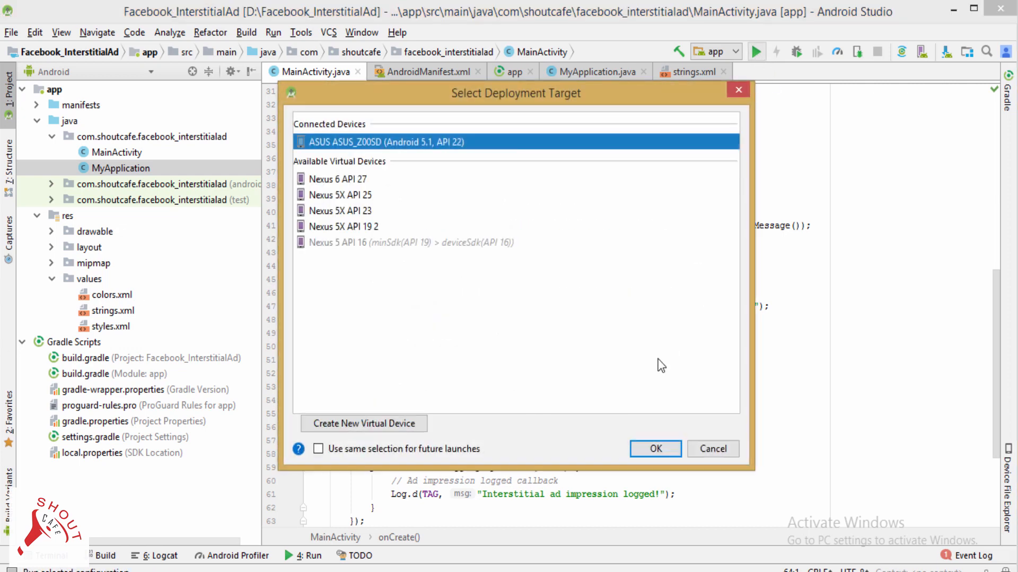
{"action": "left_click", "coordinate": [654, 449]}
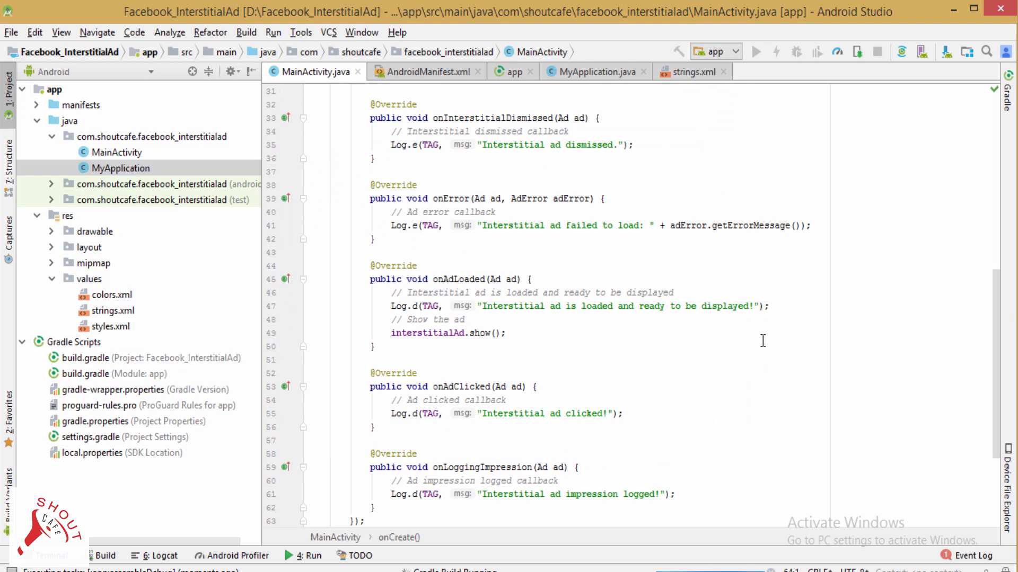
{"action": "left_click", "coordinate": [756, 52]}
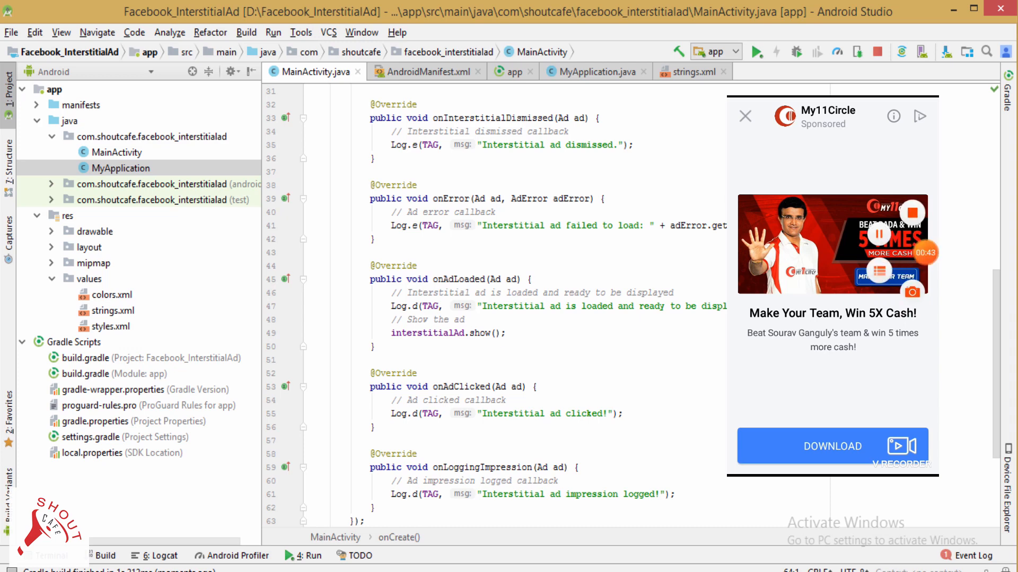
{"action": "left_click", "coordinate": [744, 117]}
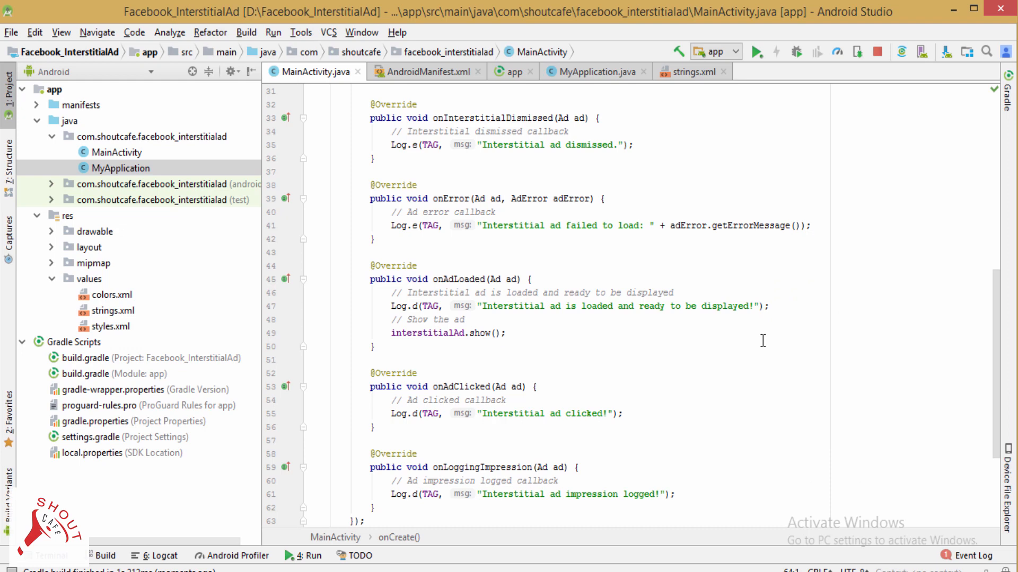